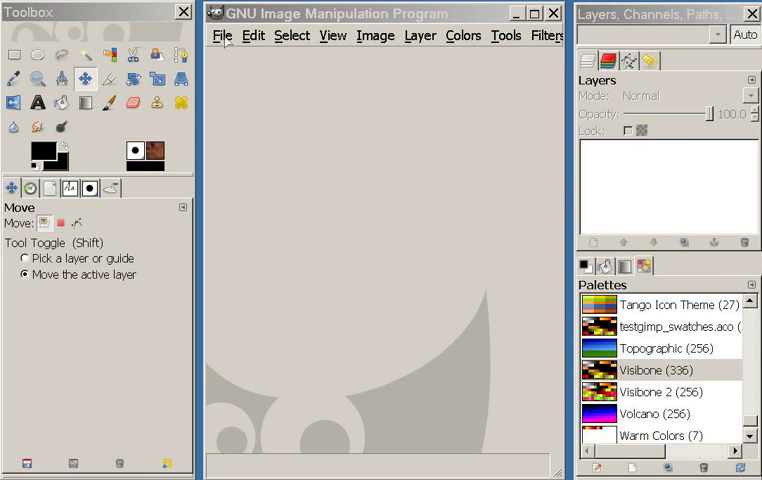
Step: Choose File > Open… to bring up the Open Image dialog
{"action": "left_click", "coordinate": [222, 36]}
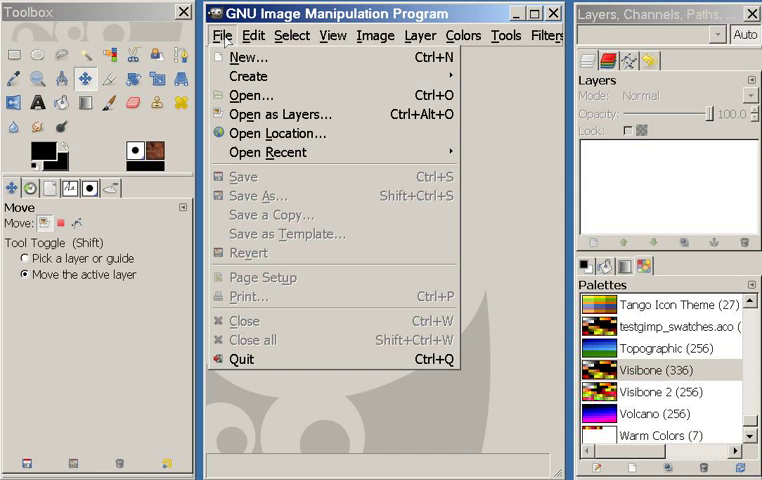
{"action": "mouse_move", "coordinate": [252, 95]}
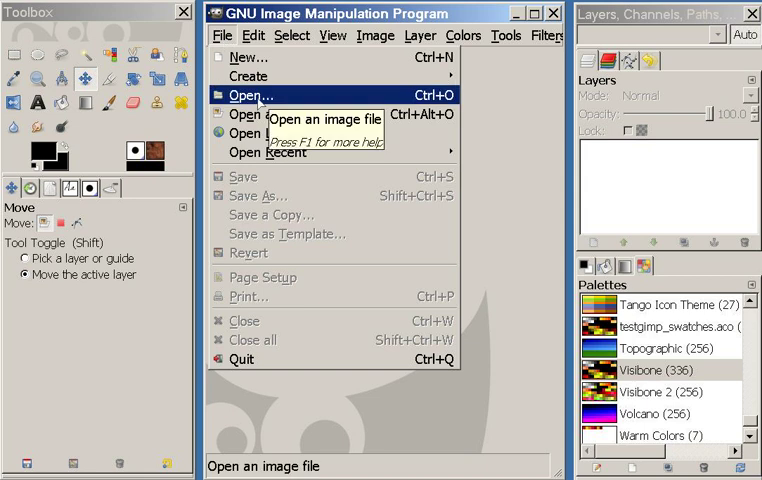
{"action": "mouse_move", "coordinate": [270, 114]}
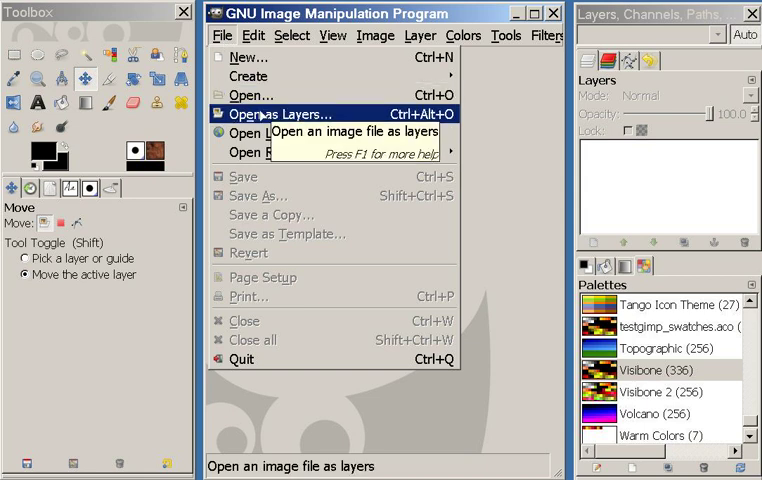
{"action": "mouse_move", "coordinate": [250, 95]}
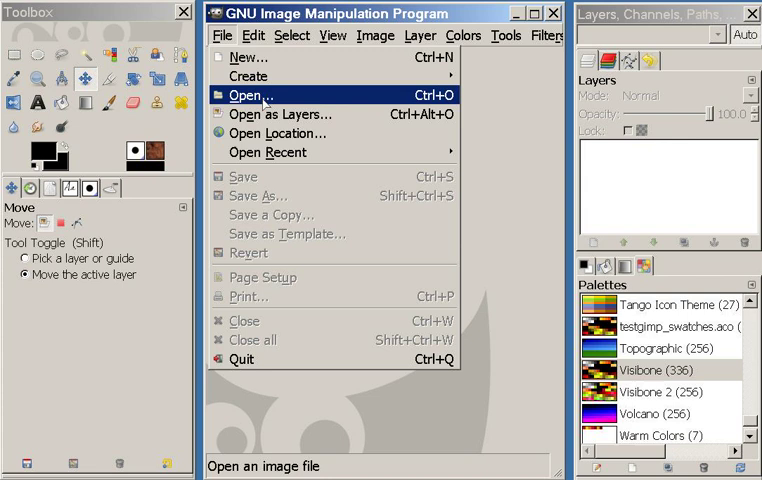
{"action": "mouse_move", "coordinate": [288, 95]}
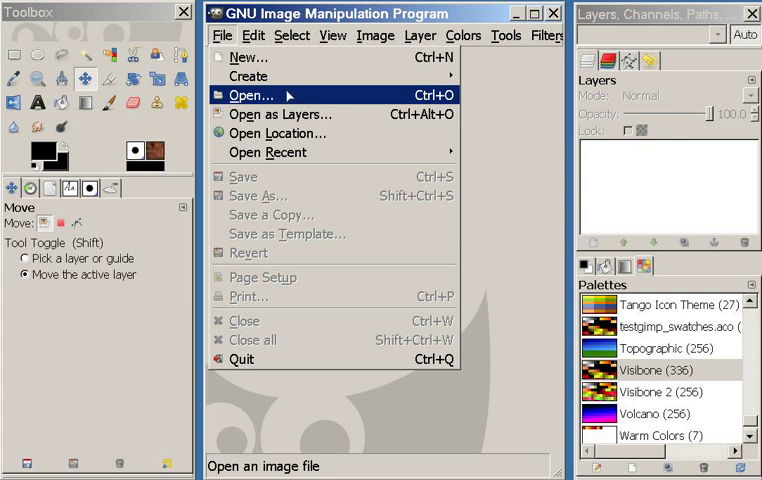
{"action": "mouse_move", "coordinate": [324, 281]}
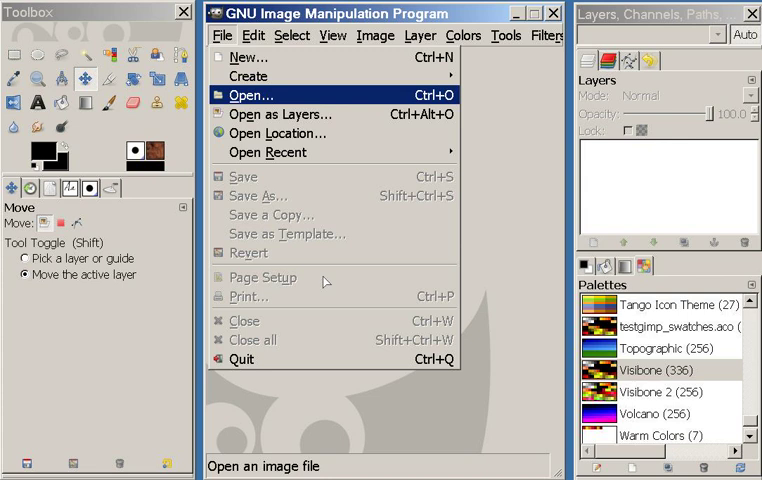
{"action": "left_click", "coordinate": [250, 95]}
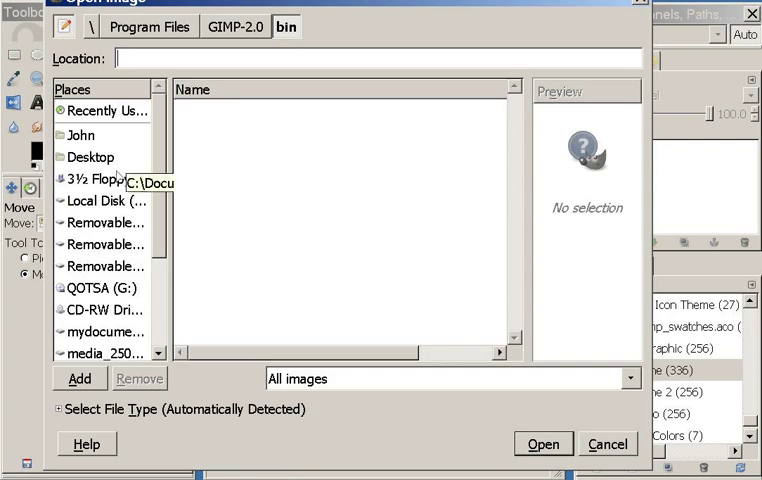
Step: Browse Downloads, preview the photos, and pick the webcam portrait JPEG to open
{"action": "scroll", "scroll_direction": "down", "scroll_amount": 3}
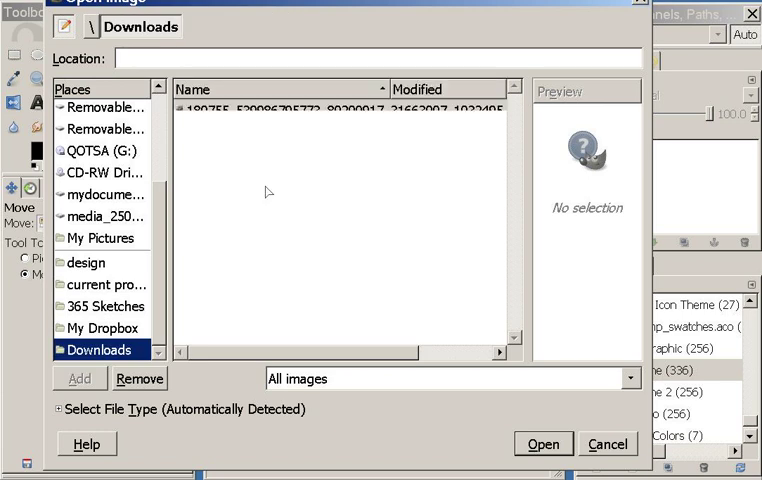
{"action": "left_click", "coordinate": [285, 154]}
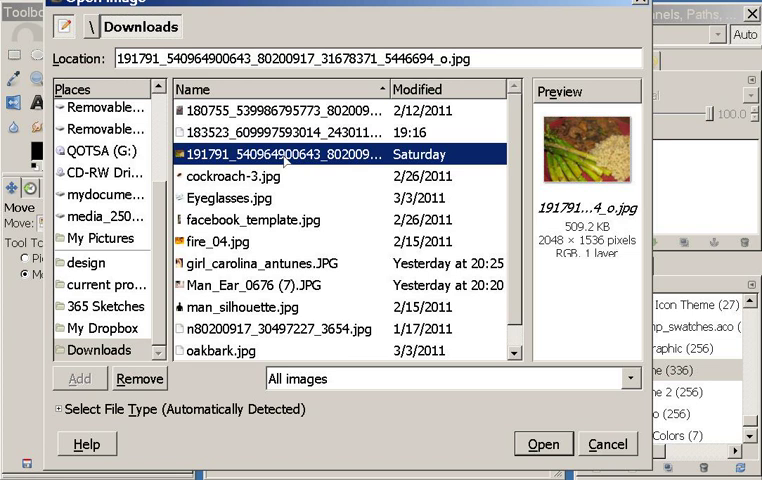
{"action": "left_click", "coordinate": [290, 132]}
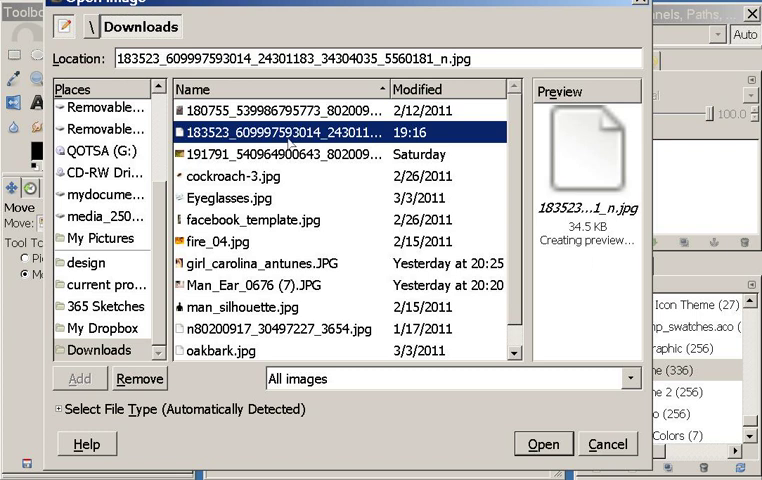
{"action": "mouse_move", "coordinate": [585, 238]}
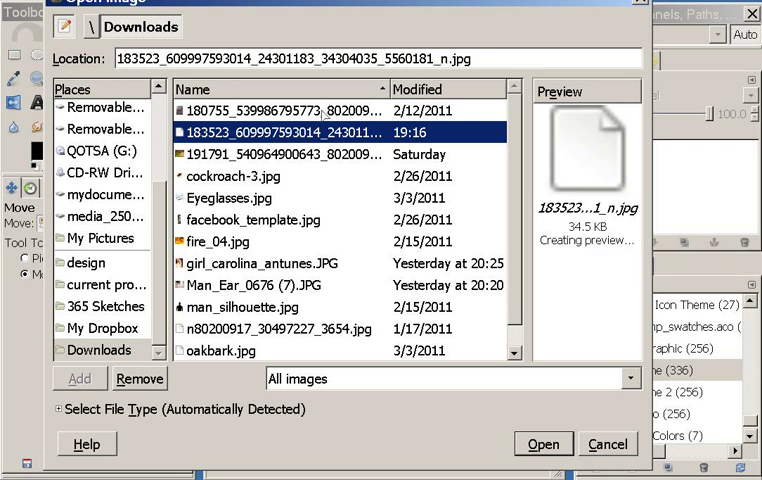
{"action": "mouse_move", "coordinate": [335, 232]}
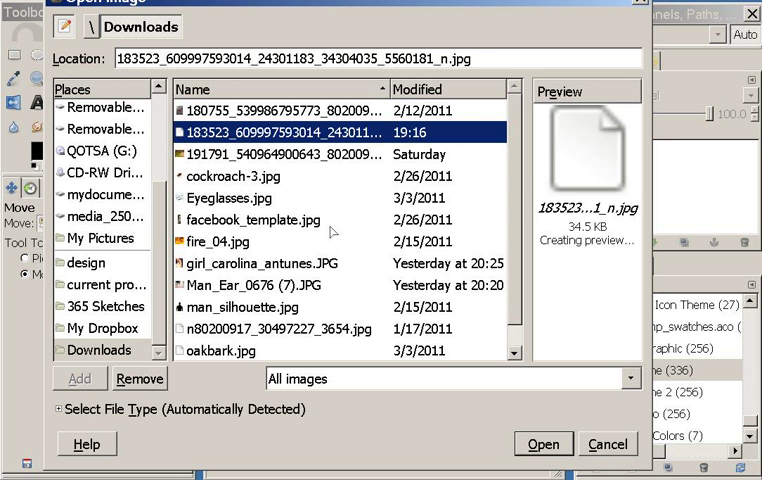
{"action": "left_click", "coordinate": [300, 329]}
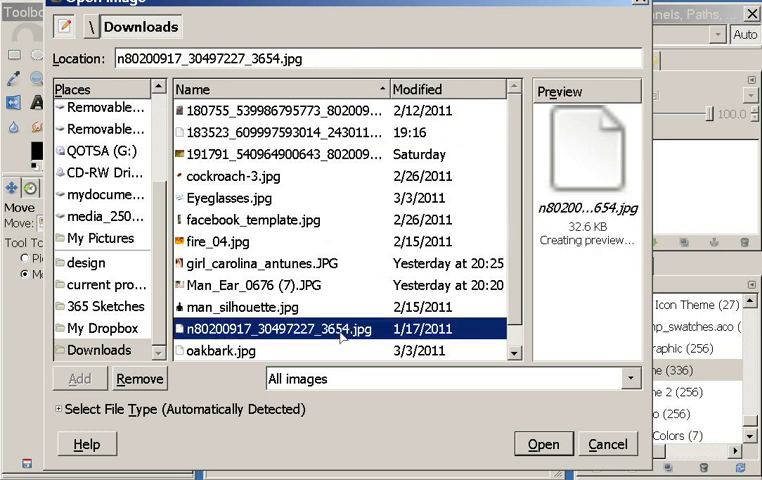
{"action": "scroll", "scroll_direction": "down", "scroll_amount": 3}
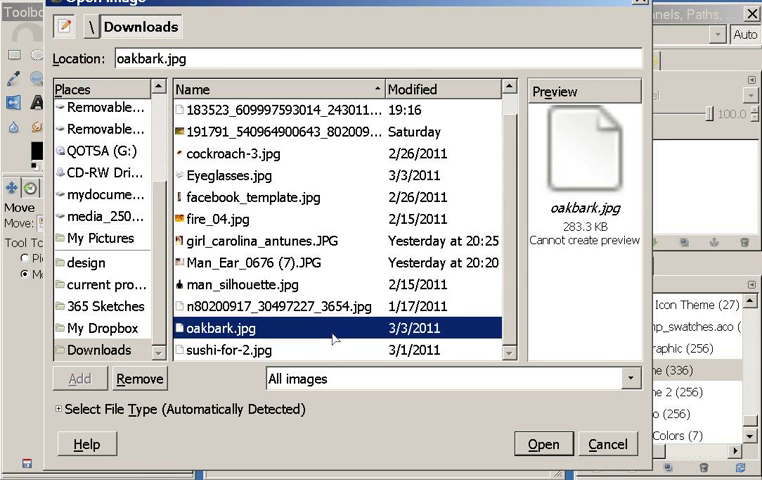
{"action": "scroll", "scroll_direction": "up", "scroll_amount": 3}
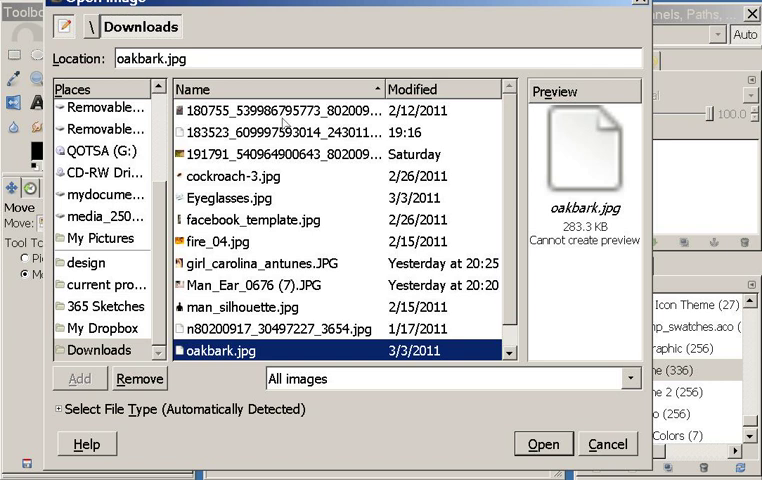
{"action": "left_click", "coordinate": [300, 134]}
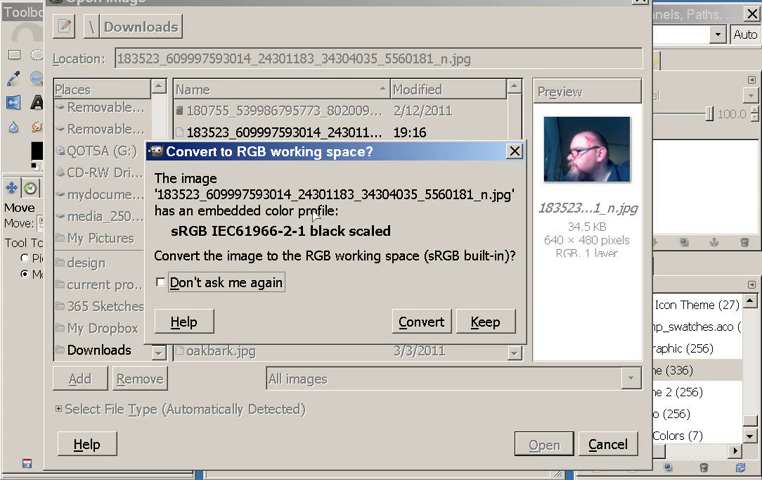
{"action": "mouse_move", "coordinate": [316, 233]}
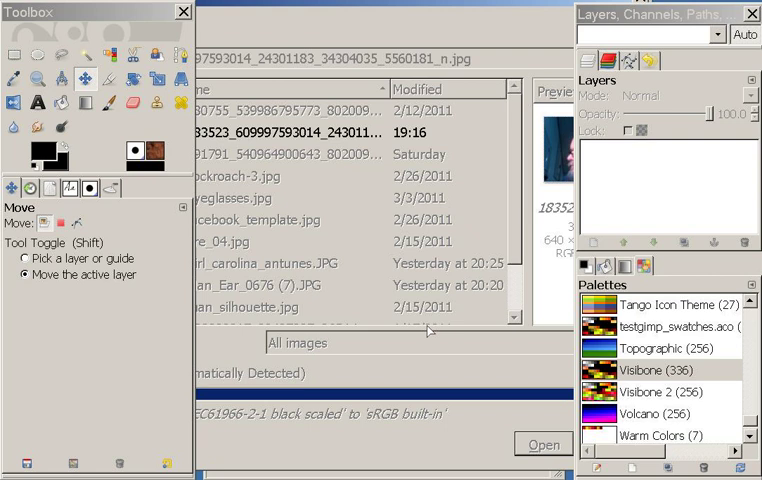
Step: Nudge the photo left and crop to a 395 × 408 px area around the head
{"action": "left_click", "coordinate": [543, 444]}
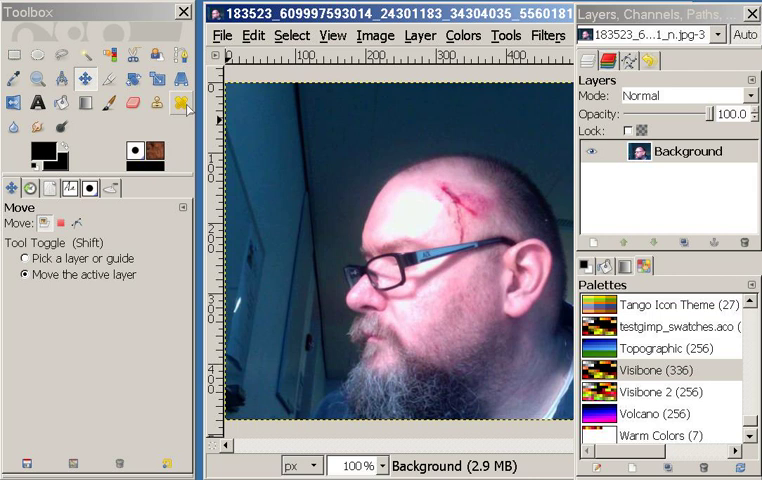
{"action": "left_click_drag", "start_coordinate": [465, 260], "coordinate": [408, 218]}
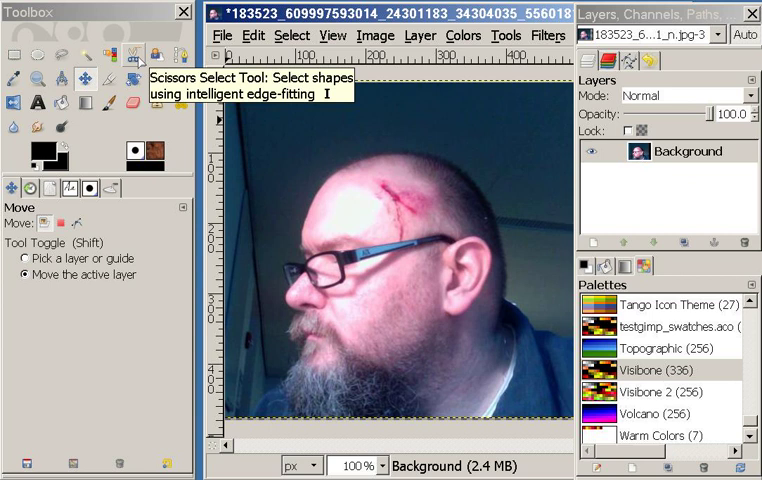
{"action": "mouse_move", "coordinate": [159, 57]}
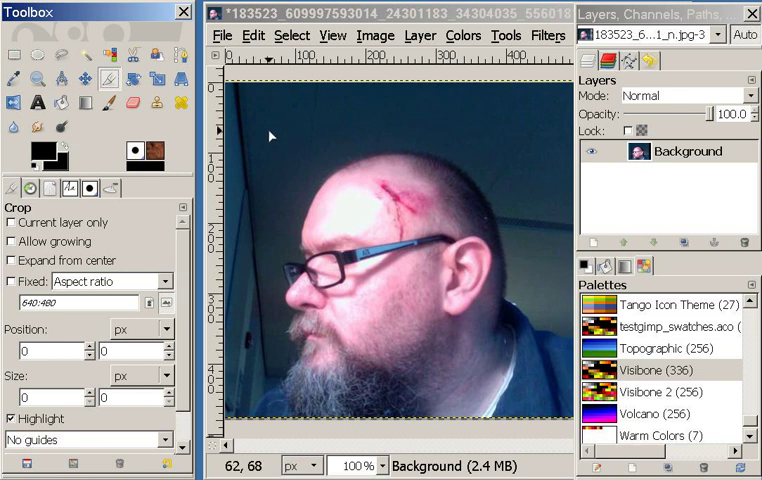
{"action": "left_click_drag", "start_coordinate": [247, 131], "coordinate": [513, 385]}
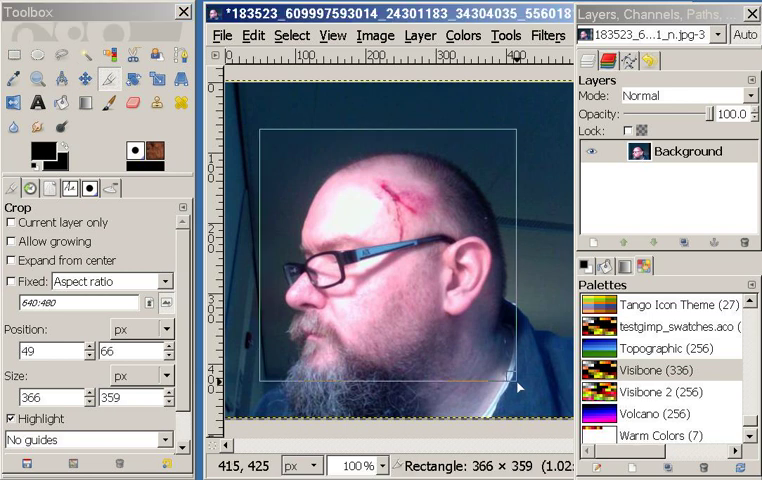
{"action": "left_click_drag", "start_coordinate": [520, 387], "coordinate": [540, 422]}
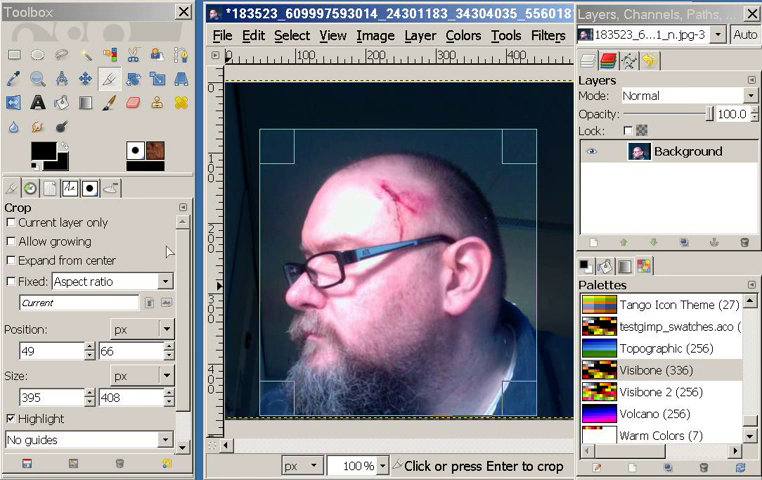
{"action": "key", "text": "Return"}
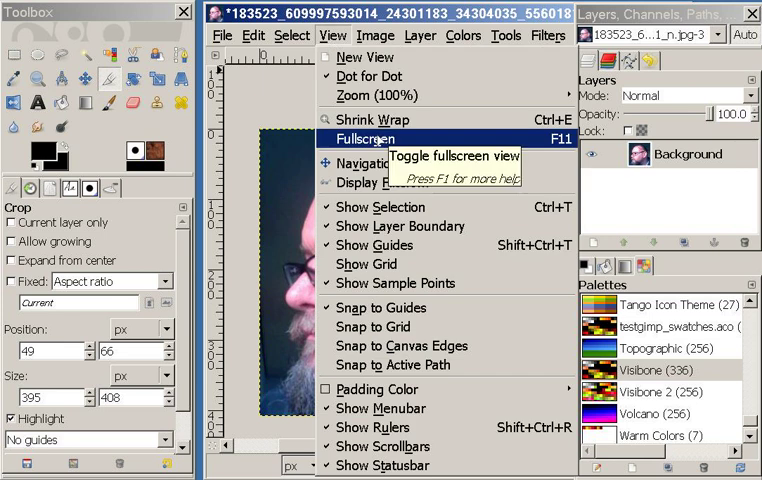
{"action": "mouse_move", "coordinate": [369, 95]}
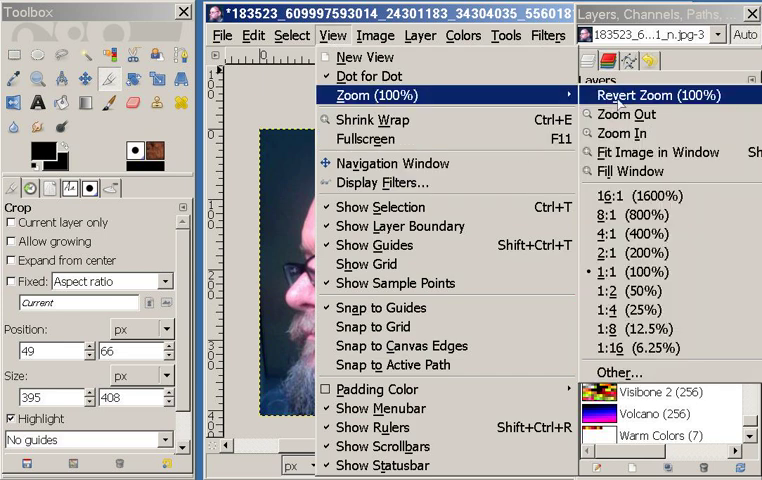
Step: Zoom in on the cropped 395 × 408 px head-and-shoulders portrait
{"action": "left_click", "coordinate": [657, 152]}
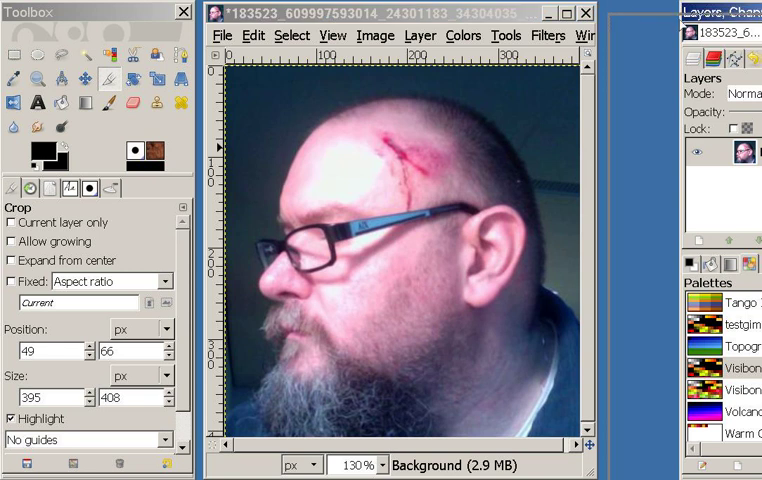
{"action": "left_click", "coordinate": [700, 14]}
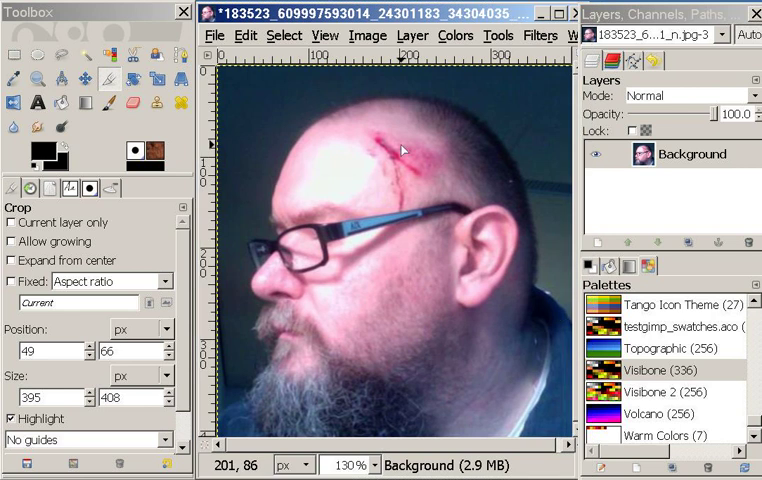
{"action": "mouse_move", "coordinate": [418, 198]}
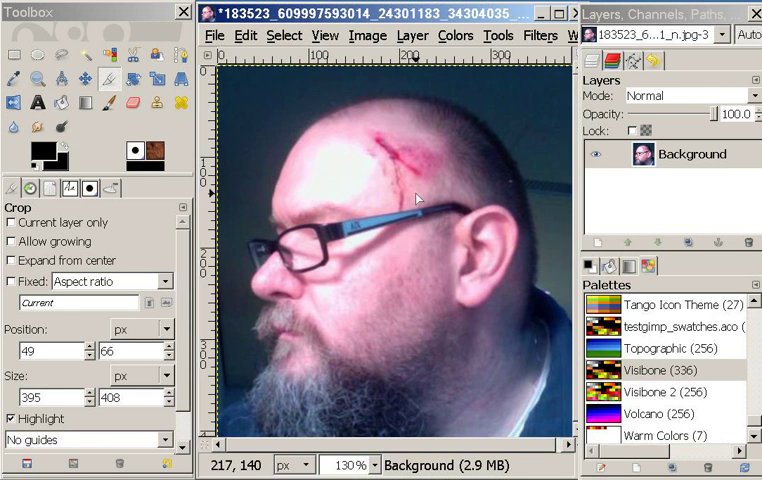
{"action": "mouse_move", "coordinate": [418, 205]}
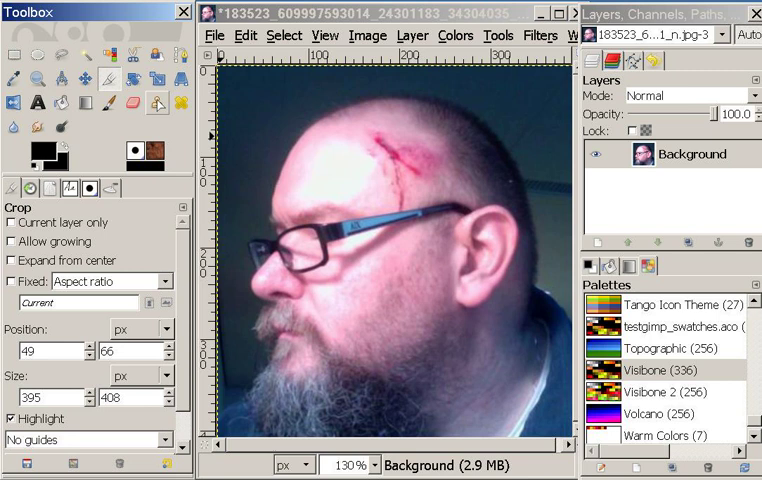
Step: Select the Clone tool with brush scale 2.70 and opacity 60
{"action": "left_click", "coordinate": [156, 103]}
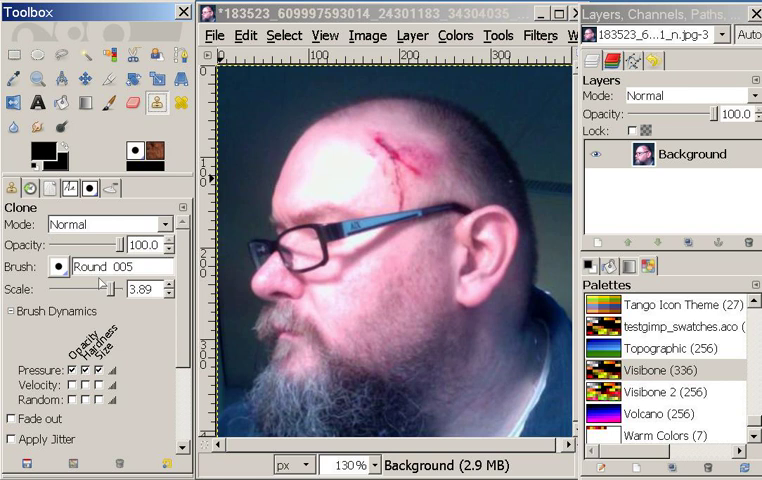
{"action": "mouse_move", "coordinate": [332, 175]}
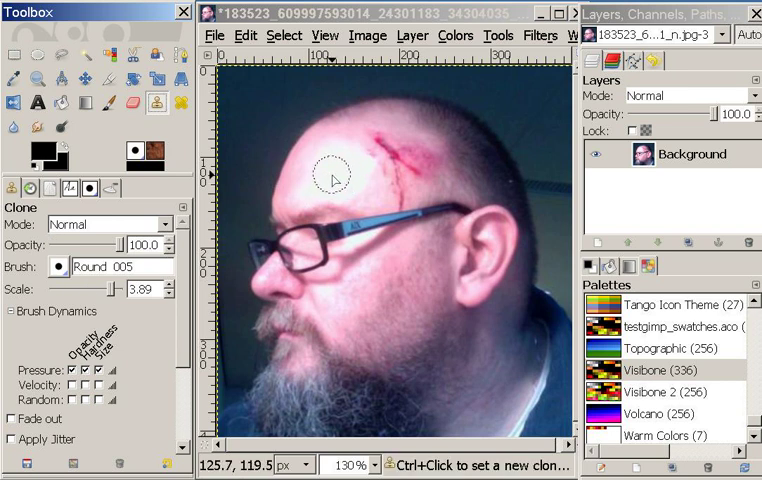
{"action": "left_click_drag", "start_coordinate": [130, 289], "coordinate": [98, 289]}
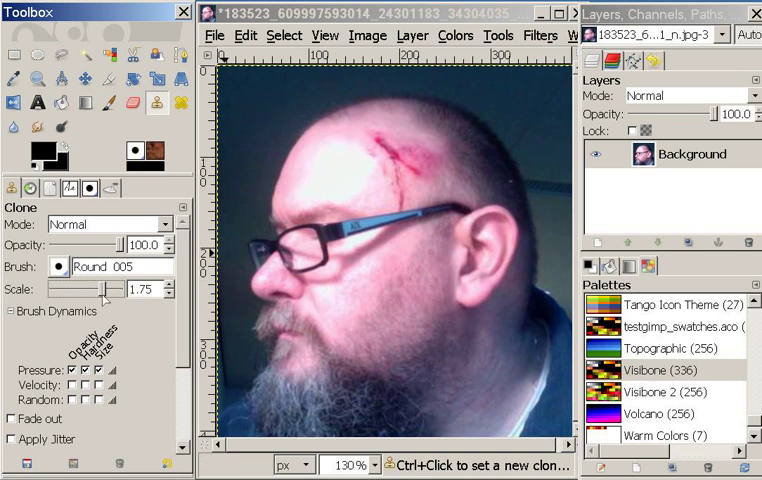
{"action": "left_click_drag", "start_coordinate": [100, 289], "coordinate": [93, 289]}
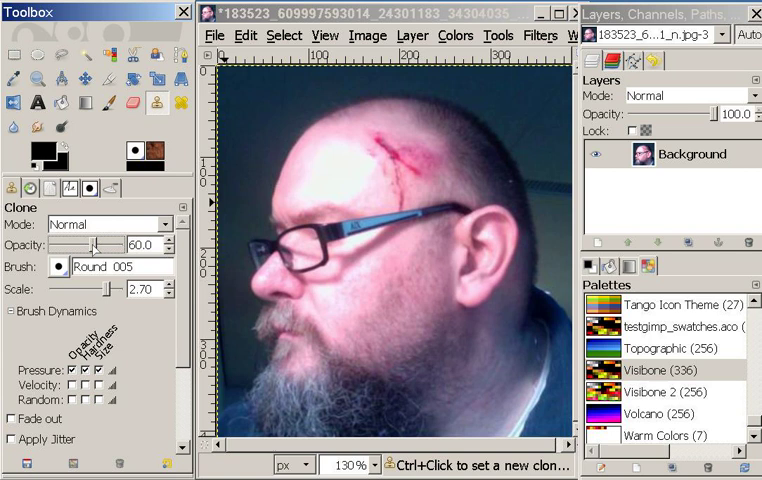
{"action": "mouse_move", "coordinate": [367, 137]}
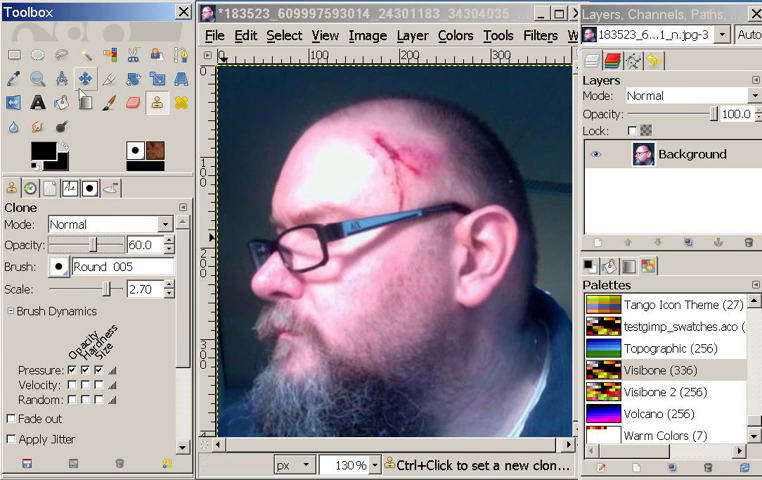
{"action": "mouse_move", "coordinate": [165, 122]}
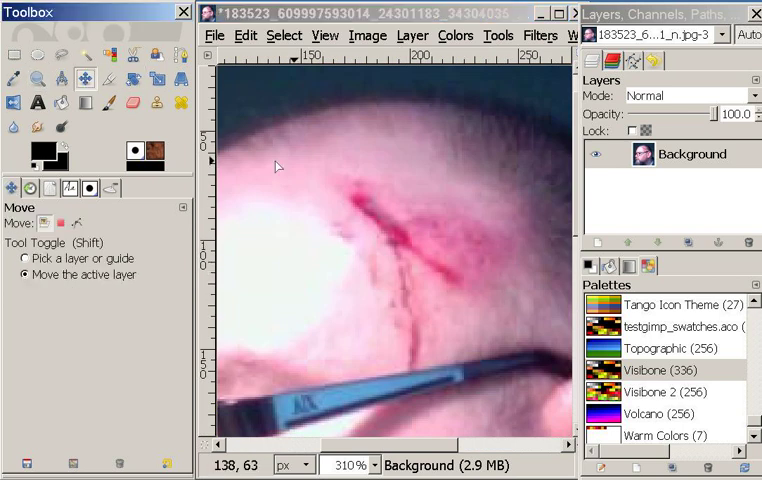
Step: Lower clone opacity to about 51.6 and shrink the brush scale to 1.13
{"action": "left_click_drag", "start_coordinate": [280, 167], "coordinate": [385, 248]}
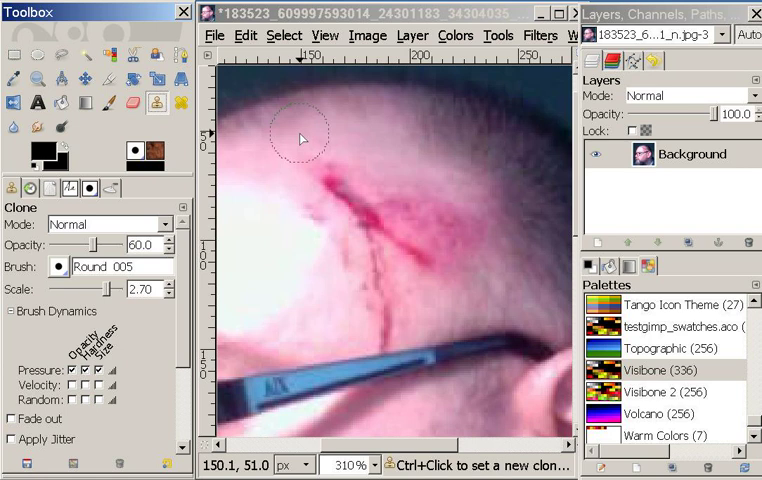
{"action": "mouse_move", "coordinate": [405, 330]}
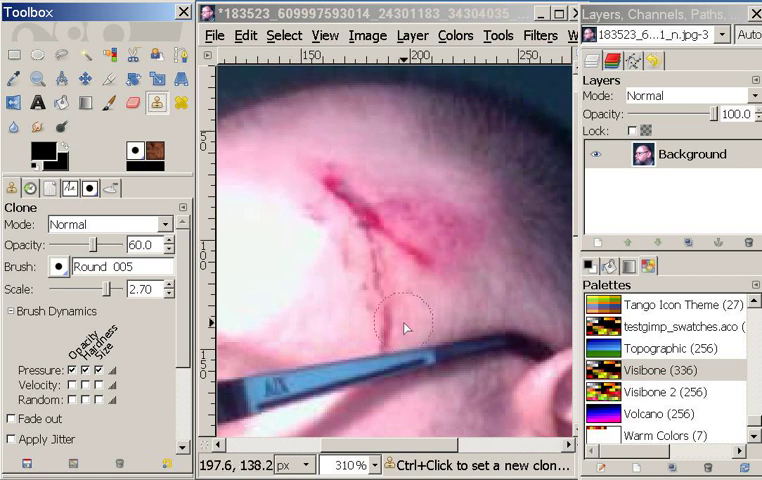
{"action": "mouse_move", "coordinate": [426, 315]}
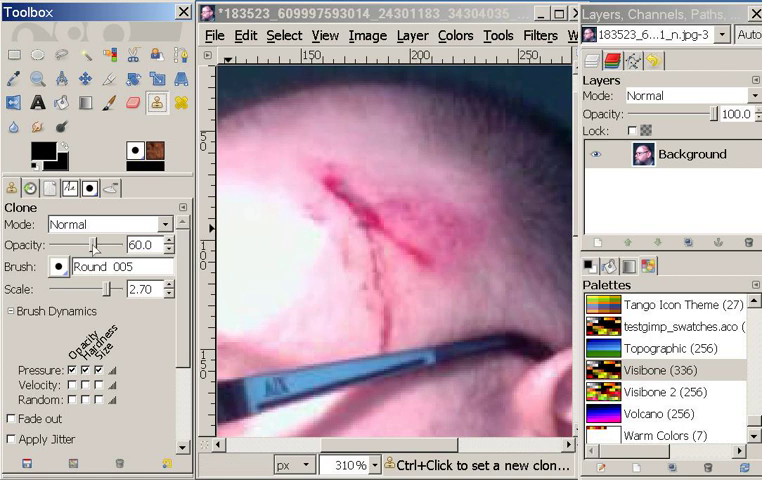
{"action": "left_click_drag", "start_coordinate": [95, 243], "coordinate": [88, 243]}
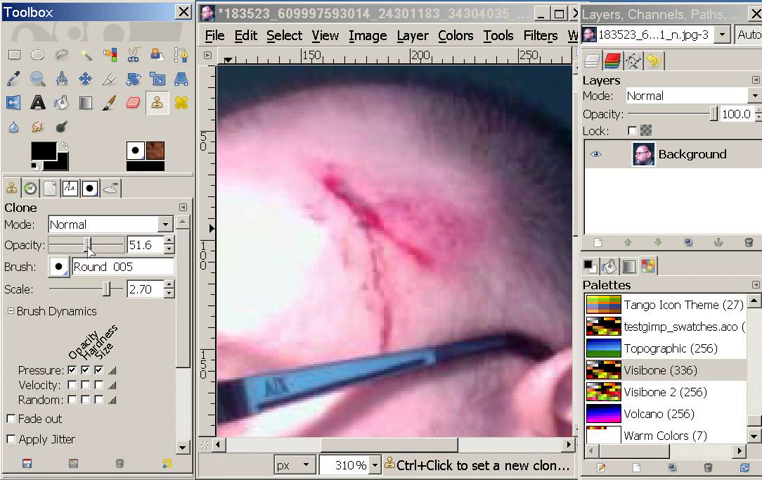
{"action": "left_click_drag", "start_coordinate": [120, 290], "coordinate": [95, 290]}
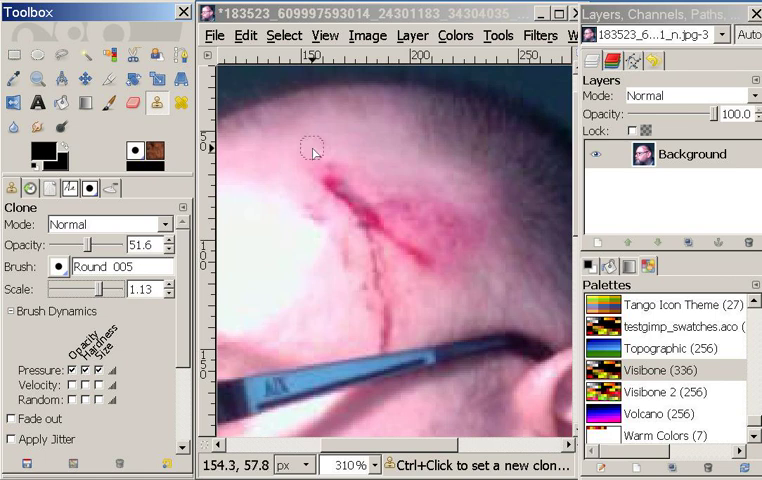
{"action": "mouse_move", "coordinate": [372, 162]}
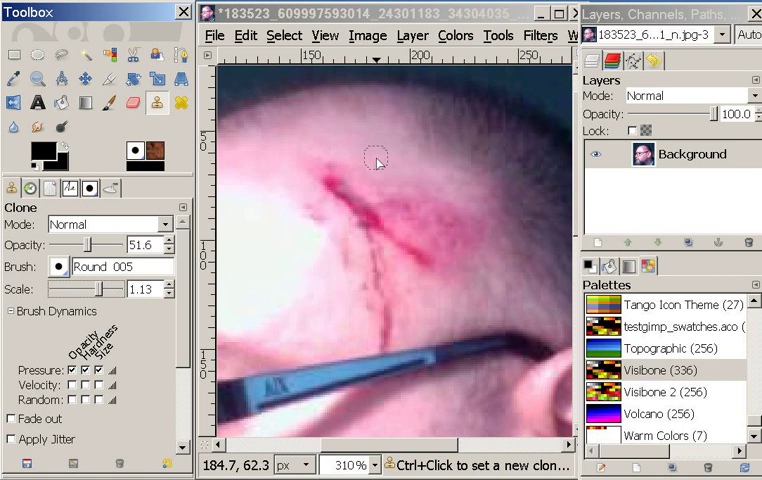
{"action": "mouse_move", "coordinate": [385, 200]}
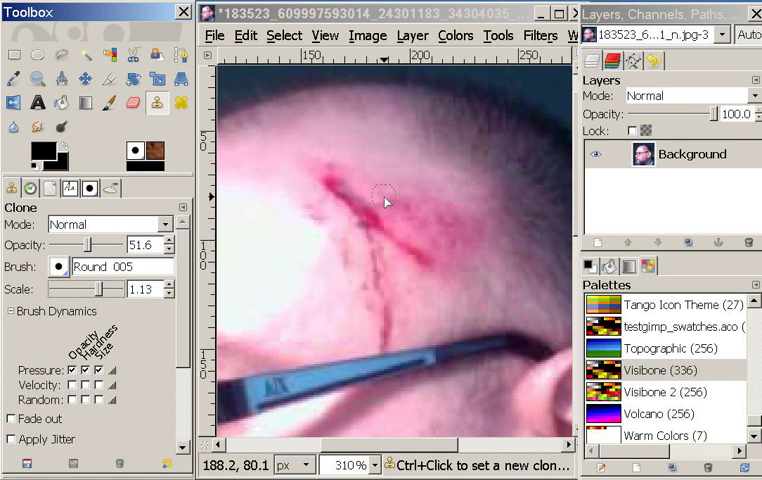
{"action": "mouse_move", "coordinate": [435, 237]}
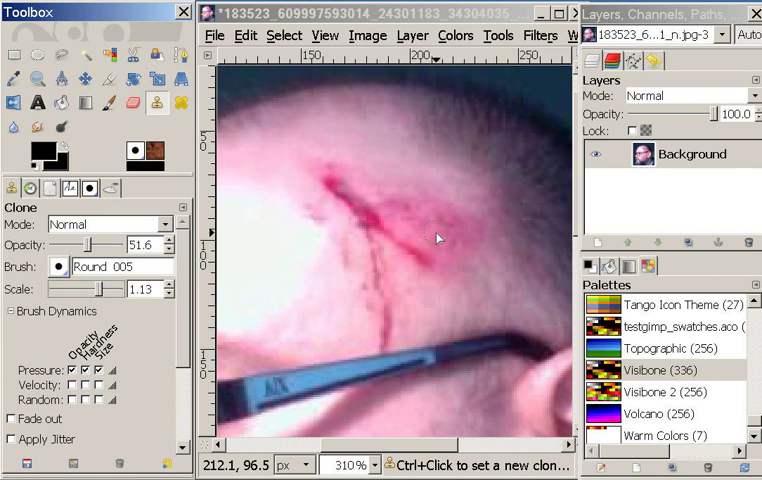
{"action": "mouse_move", "coordinate": [372, 162]}
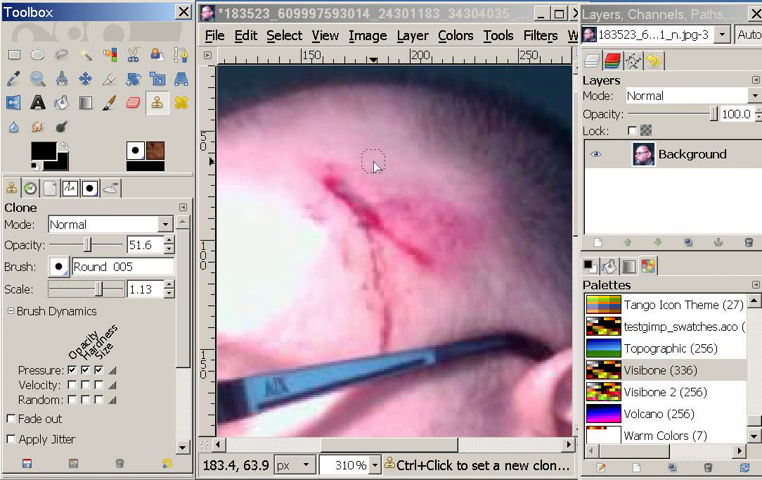
{"action": "mouse_move", "coordinate": [358, 162]}
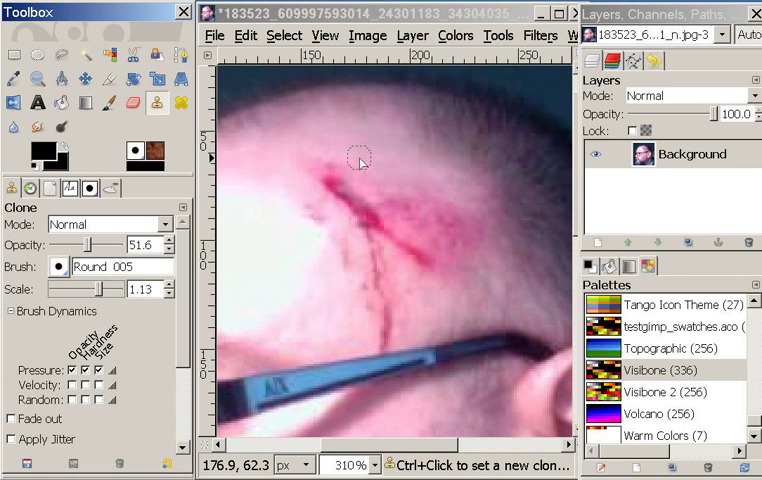
{"action": "mouse_move", "coordinate": [458, 240]}
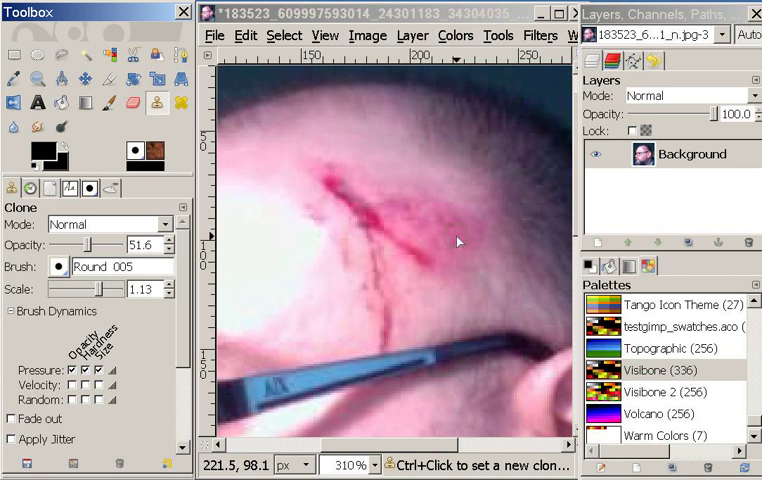
{"action": "mouse_move", "coordinate": [380, 158]}
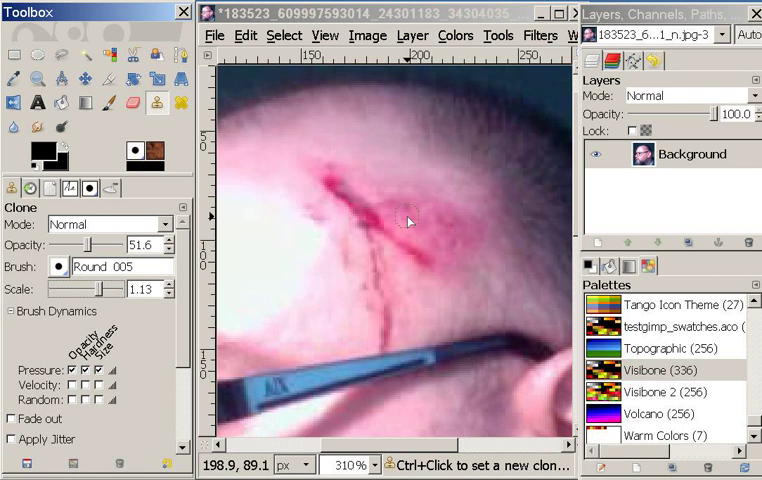
{"action": "mouse_move", "coordinate": [374, 165]}
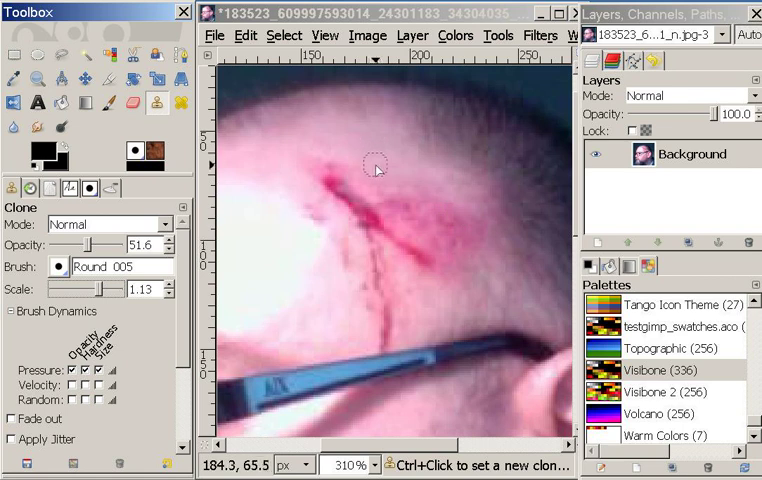
{"action": "mouse_move", "coordinate": [371, 158]}
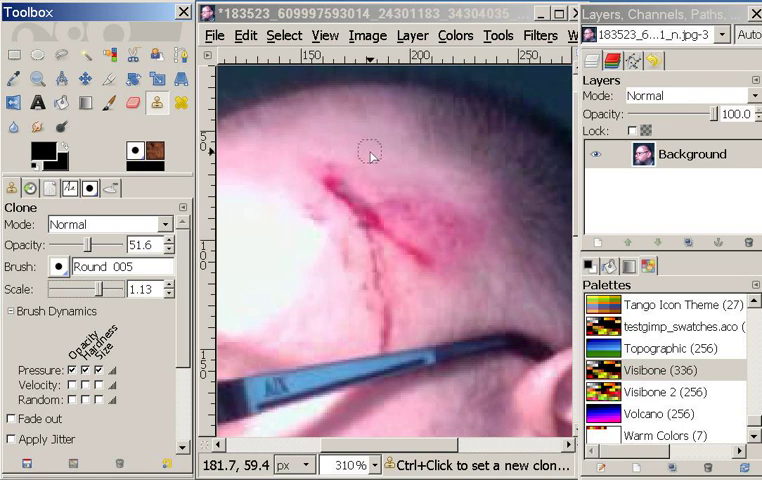
{"action": "mouse_move", "coordinate": [369, 160]}
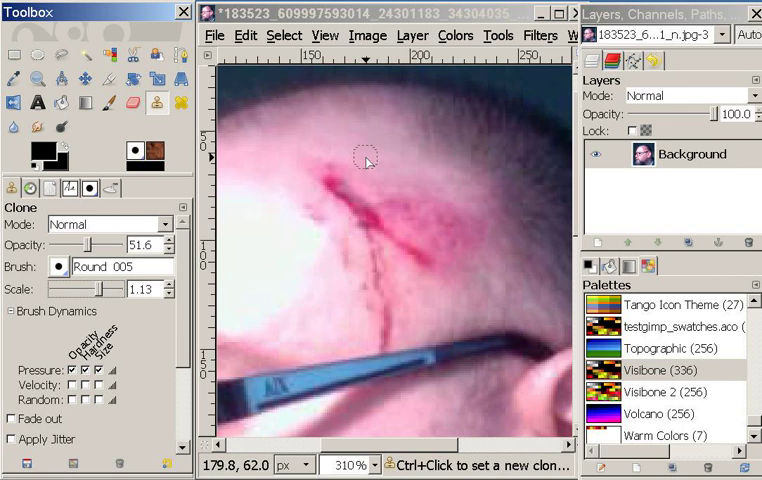
{"action": "mouse_move", "coordinate": [371, 162]}
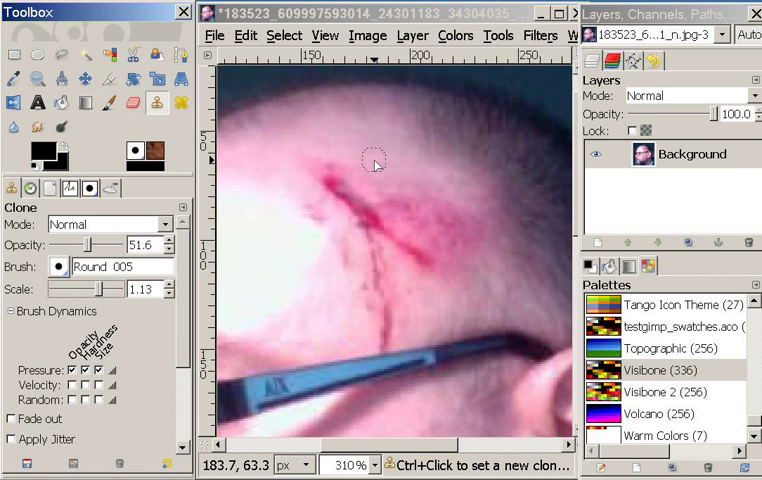
{"action": "mouse_move", "coordinate": [378, 164]}
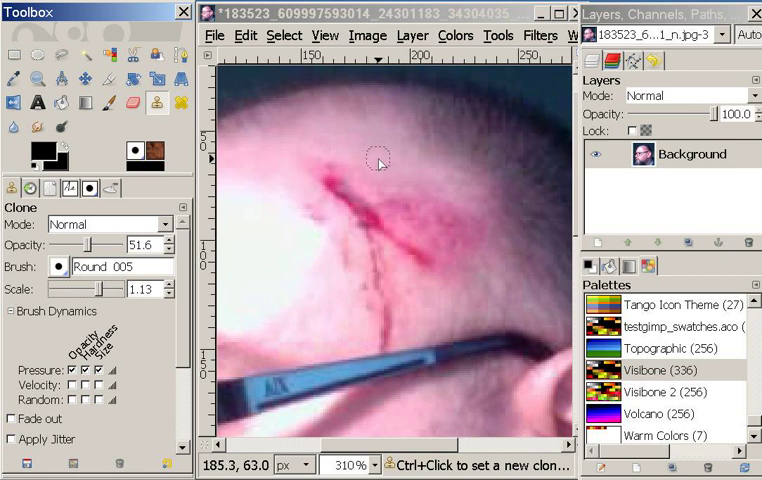
{"action": "mouse_move", "coordinate": [377, 160]}
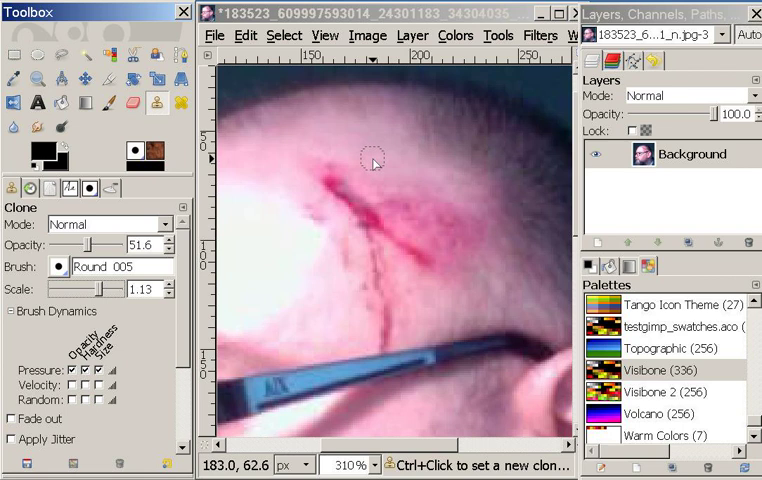
{"action": "mouse_move", "coordinate": [365, 153]}
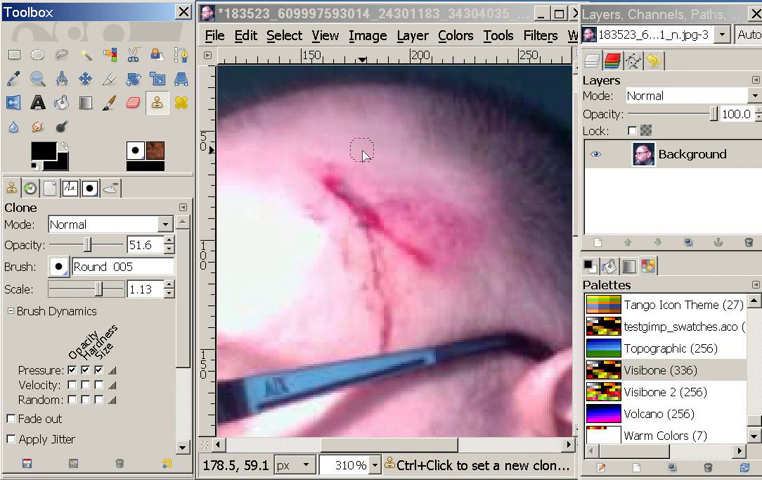
{"action": "mouse_move", "coordinate": [368, 156]}
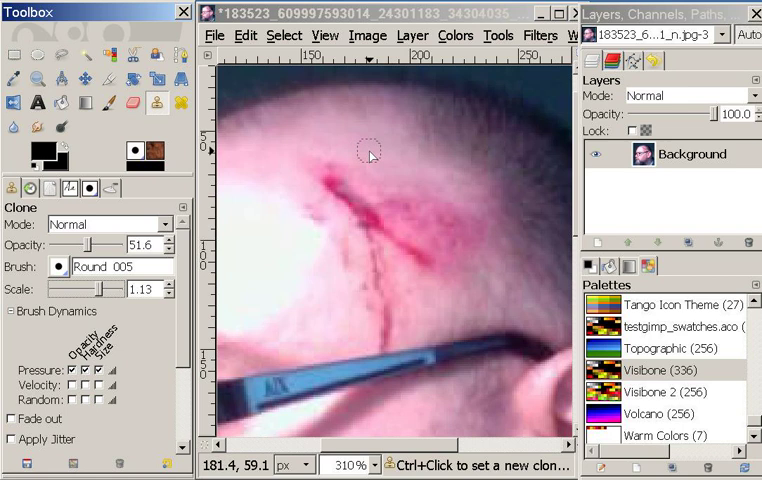
{"action": "mouse_move", "coordinate": [369, 156]}
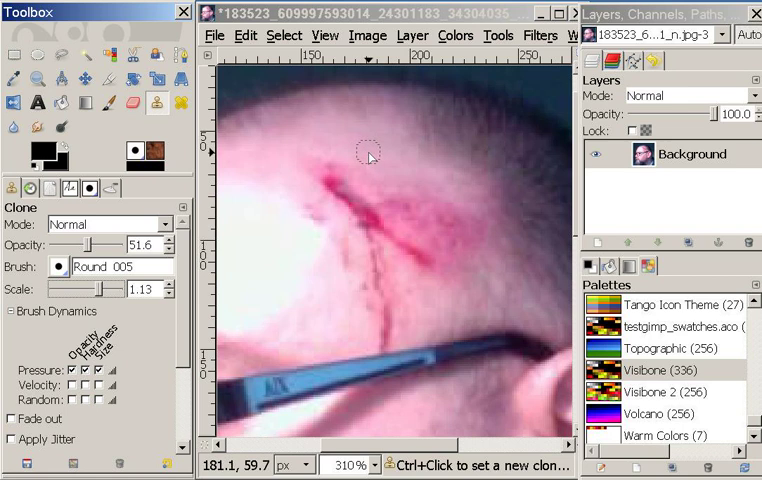
Step: Sample clean skin above the gash and clone it over the gash's upper part
{"action": "key", "text": "ctrl"}
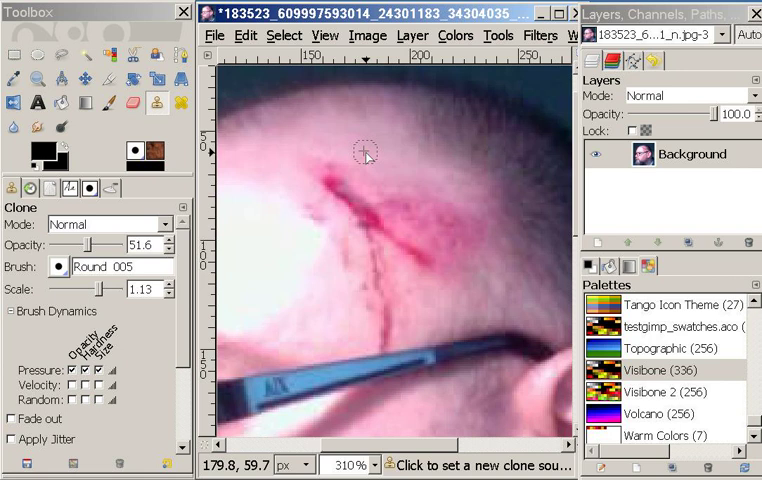
{"action": "left_click", "coordinate": [363, 157]}
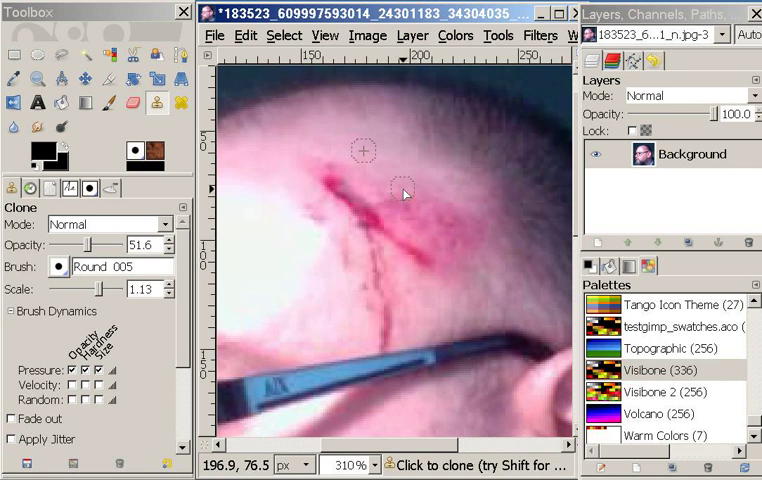
{"action": "mouse_move", "coordinate": [401, 188]}
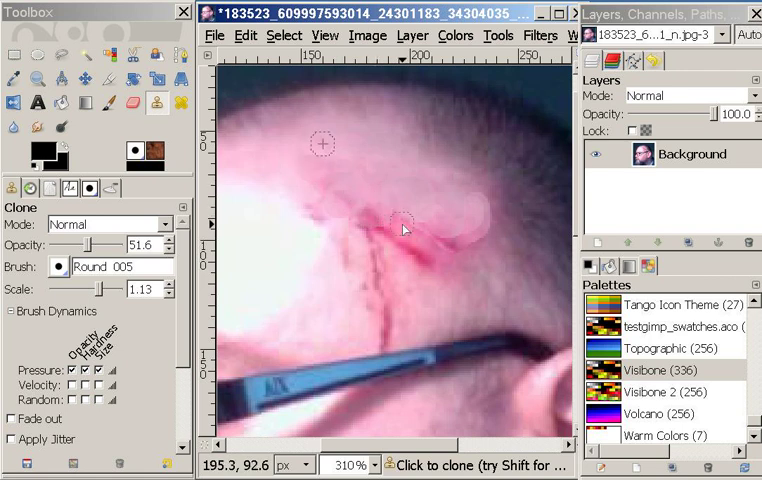
{"action": "left_click", "coordinate": [400, 228]}
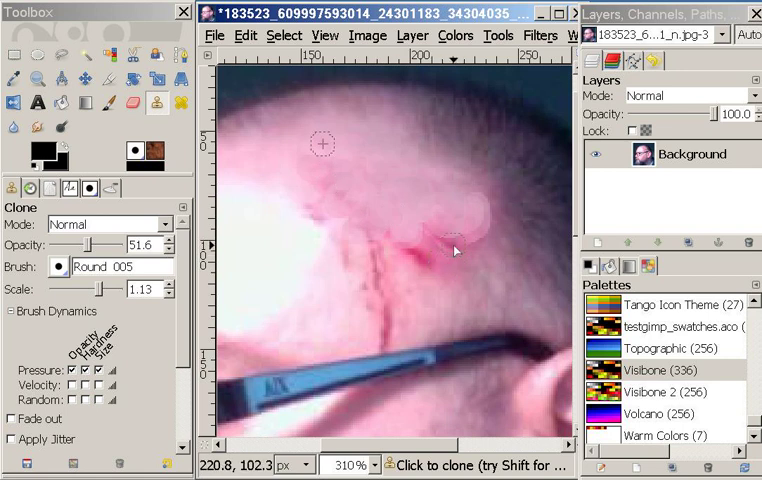
{"action": "left_click", "coordinate": [440, 255]}
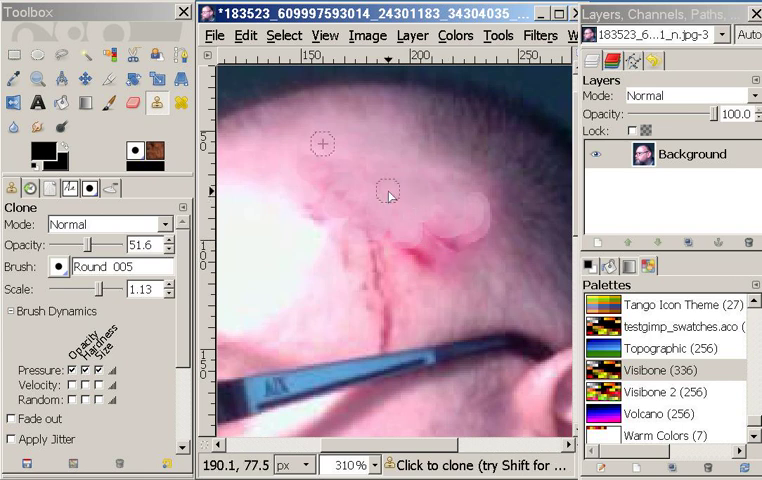
{"action": "mouse_move", "coordinate": [285, 232]}
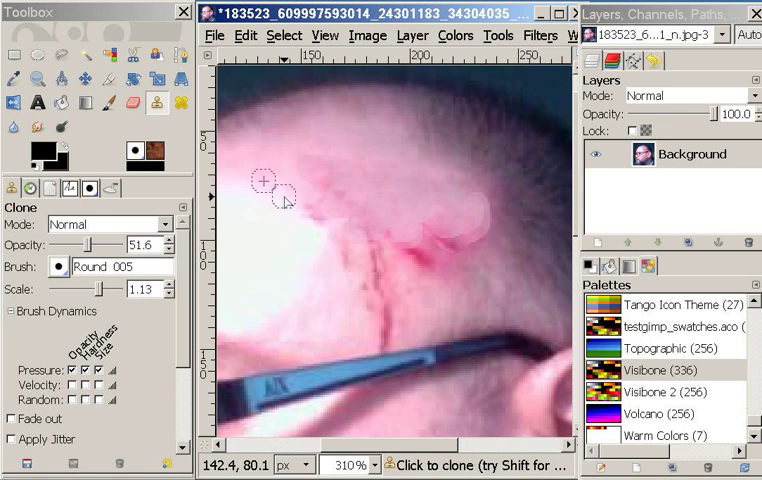
{"action": "mouse_move", "coordinate": [325, 225]}
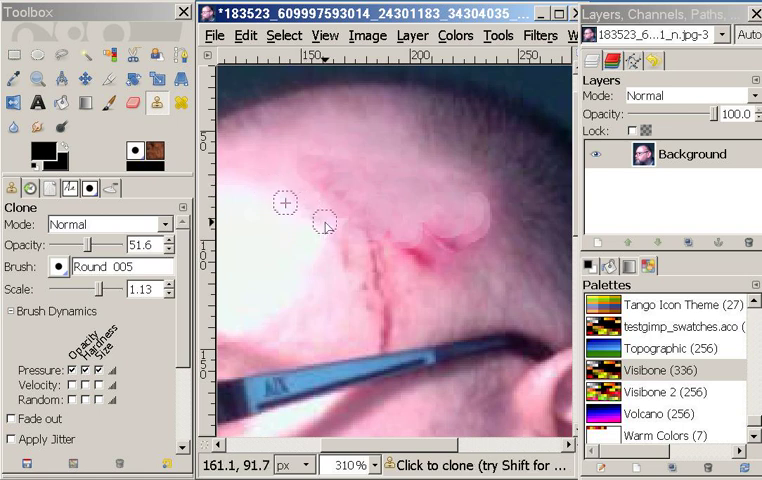
{"action": "mouse_move", "coordinate": [357, 187]}
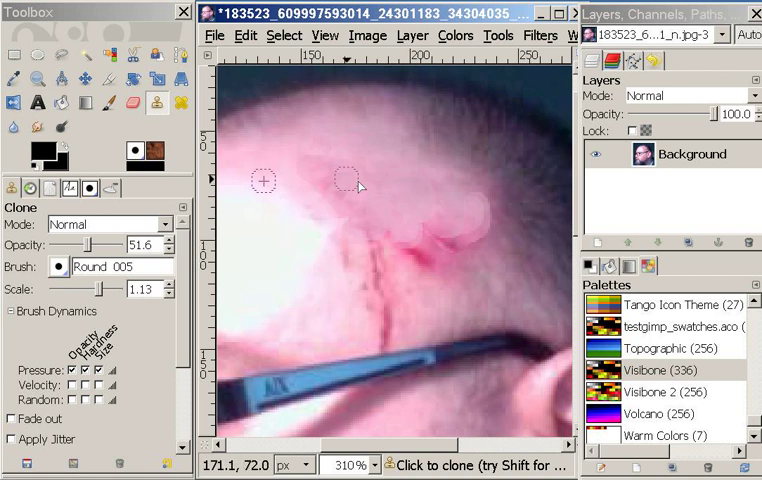
{"action": "mouse_move", "coordinate": [407, 221]}
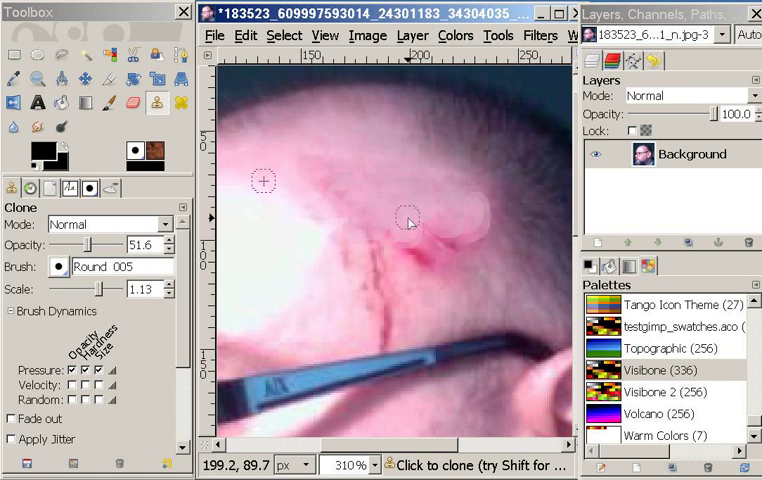
{"action": "mouse_move", "coordinate": [313, 175]}
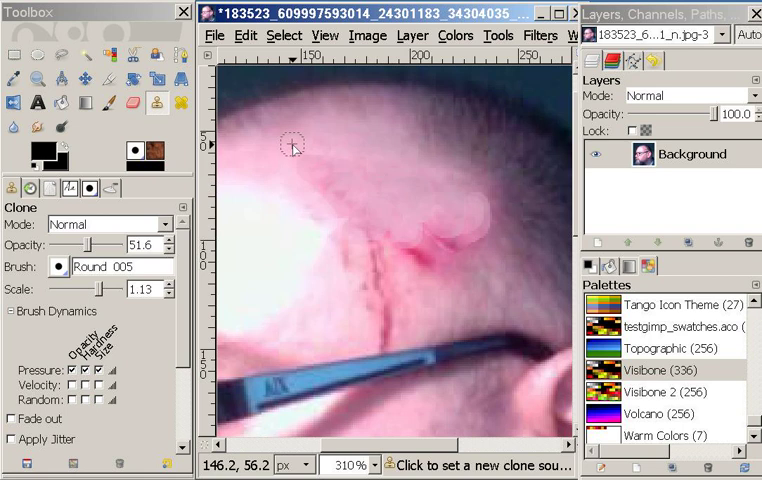
Step: Sample a fresh skin patch and clone over the remaining red streak
{"action": "left_click", "coordinate": [291, 164]}
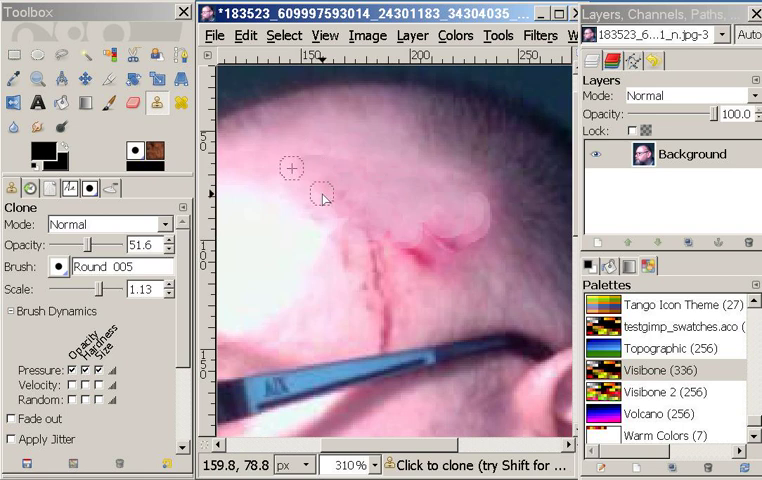
{"action": "mouse_move", "coordinate": [335, 172]}
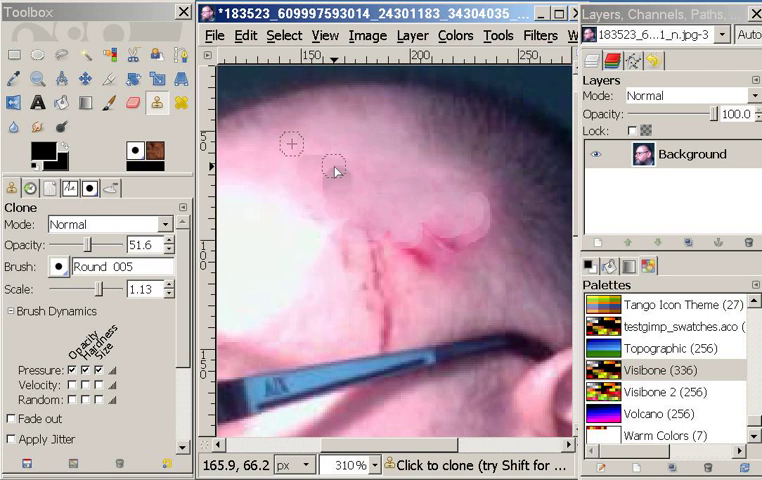
{"action": "mouse_move", "coordinate": [334, 165]}
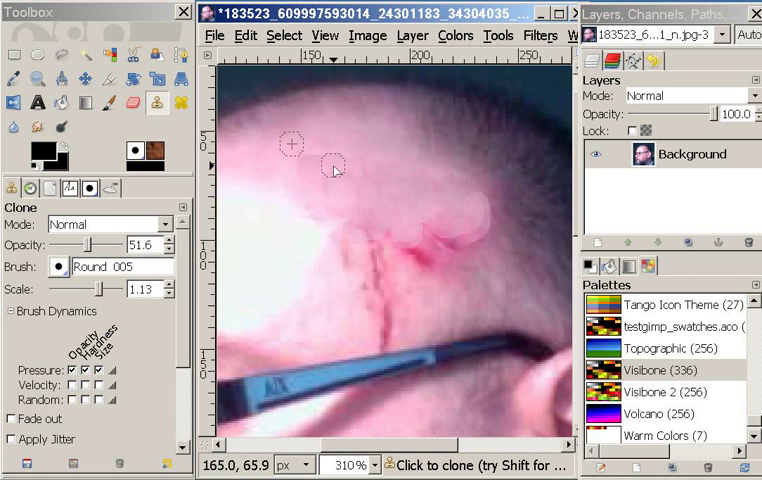
{"action": "mouse_move", "coordinate": [365, 265]}
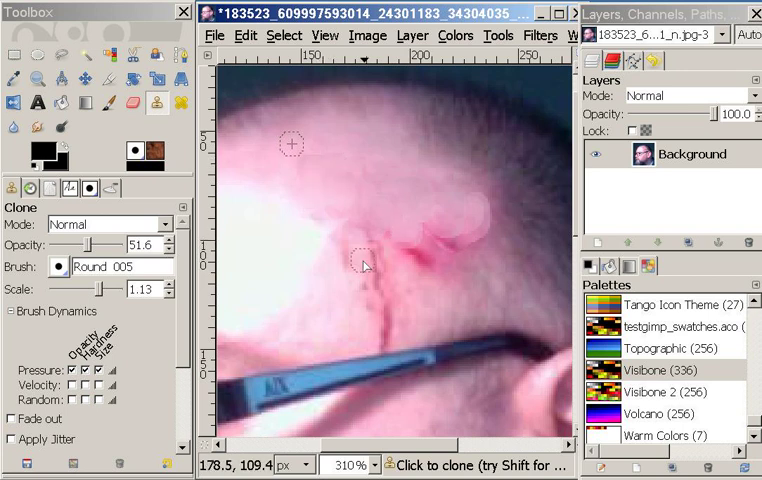
{"action": "mouse_move", "coordinate": [363, 192]}
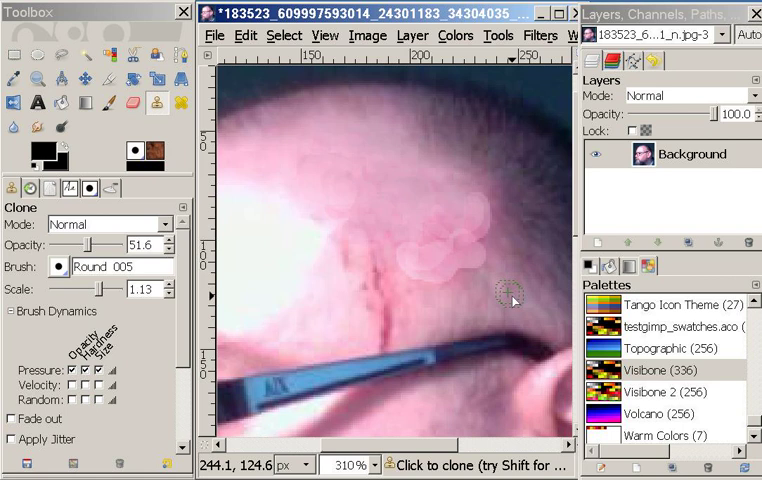
{"action": "mouse_move", "coordinate": [477, 260]}
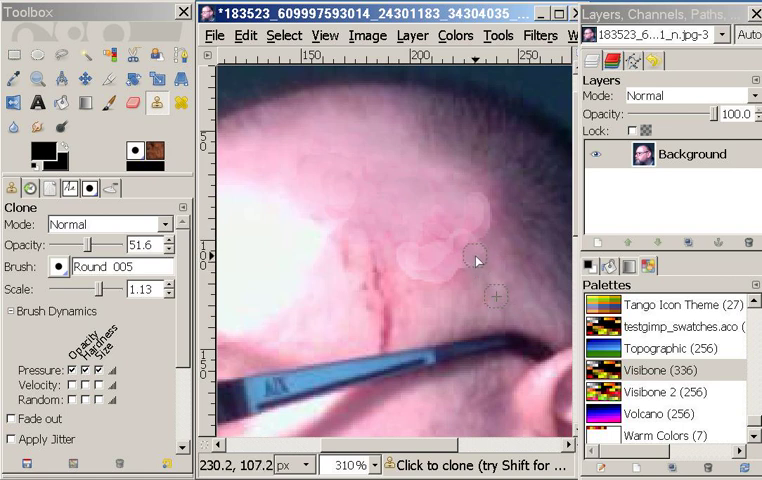
{"action": "mouse_move", "coordinate": [495, 243]}
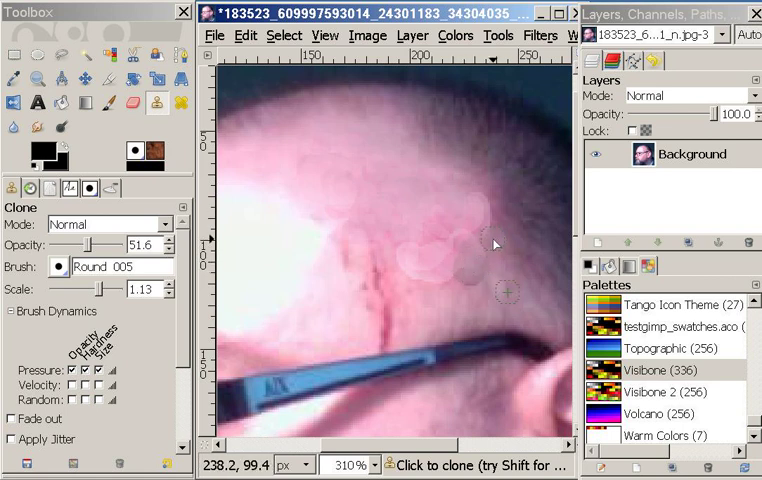
{"action": "left_click", "coordinate": [416, 208]}
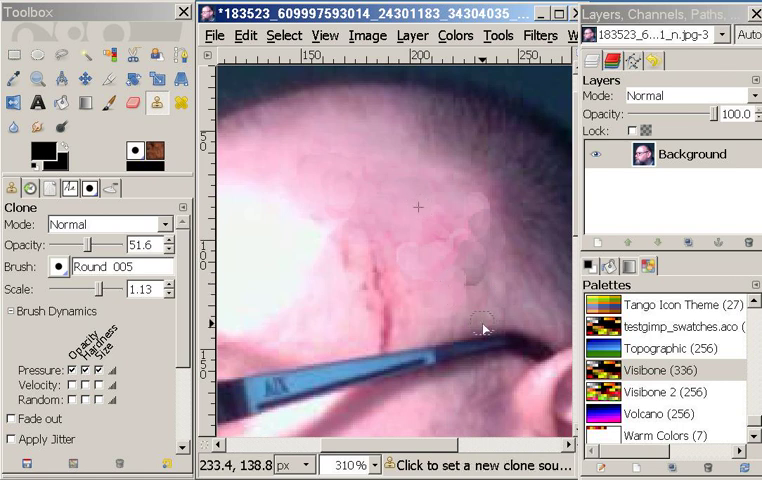
{"action": "mouse_move", "coordinate": [495, 312]}
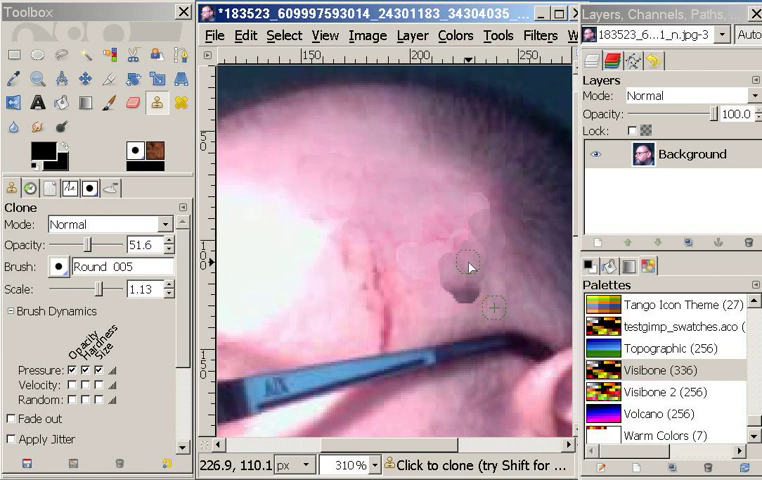
{"action": "mouse_move", "coordinate": [451, 266]}
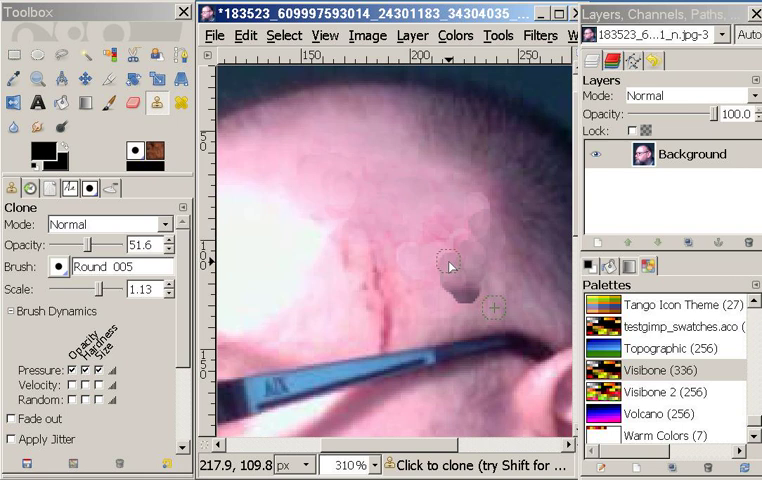
{"action": "mouse_move", "coordinate": [428, 273]}
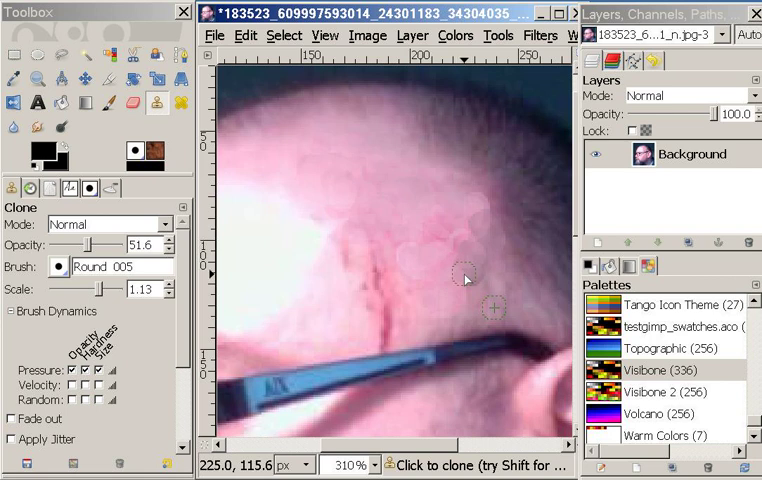
{"action": "mouse_move", "coordinate": [392, 237]}
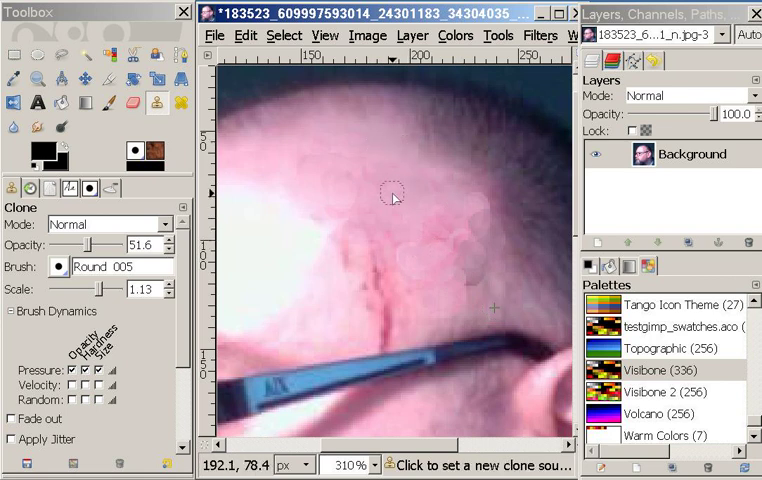
Step: Ctrl-click skin above the scratch line as the new clone source
{"action": "left_click", "coordinate": [393, 198]}
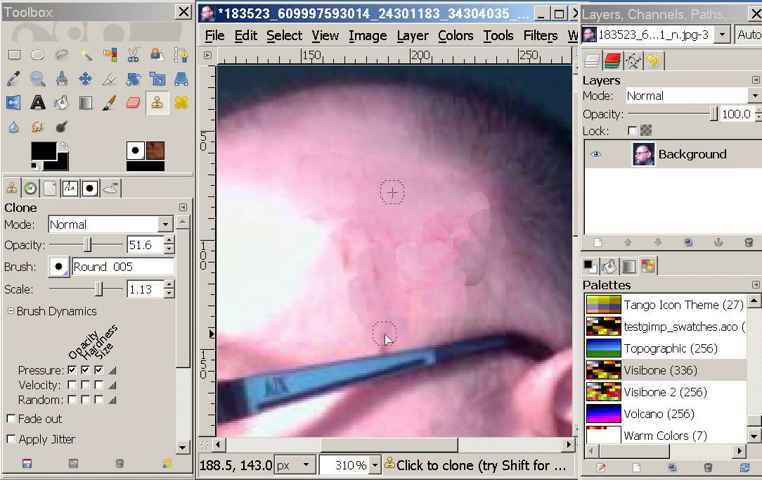
{"action": "mouse_move", "coordinate": [408, 323]}
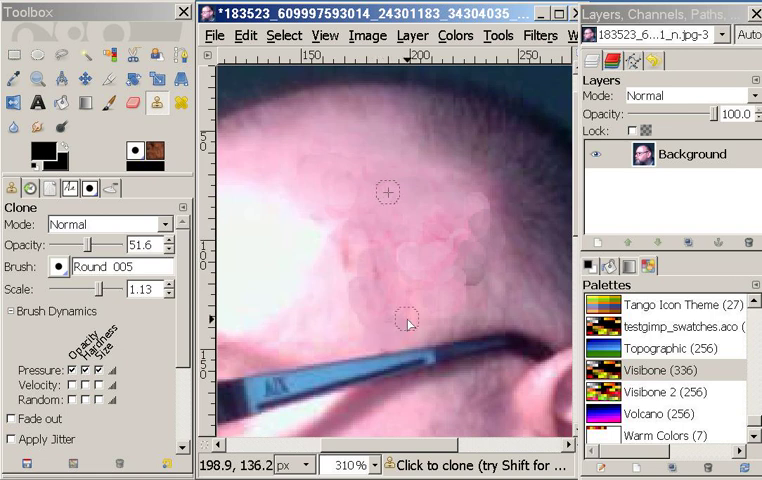
{"action": "mouse_move", "coordinate": [300, 282]}
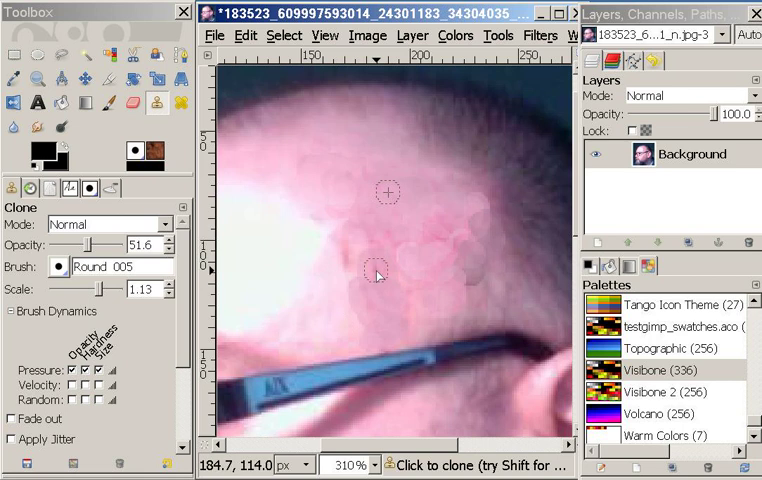
{"action": "mouse_move", "coordinate": [350, 300]}
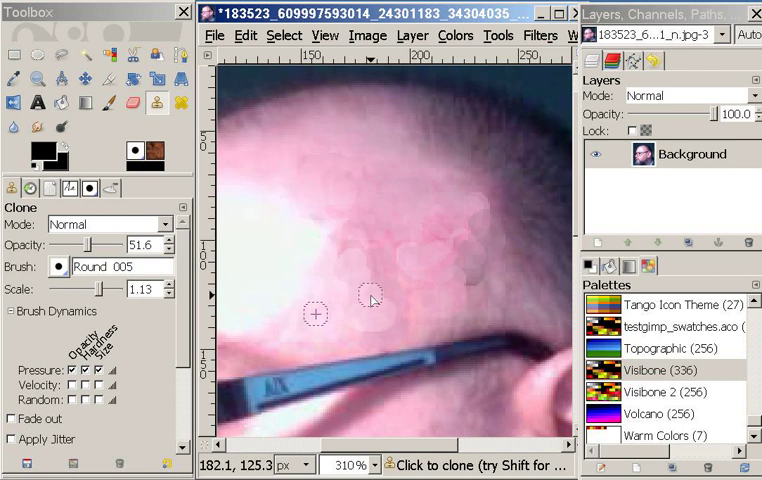
{"action": "mouse_move", "coordinate": [425, 273]}
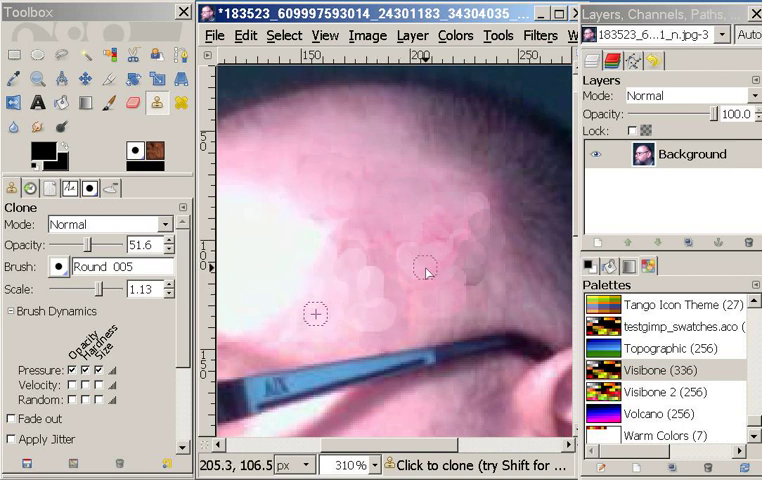
{"action": "mouse_move", "coordinate": [412, 263]}
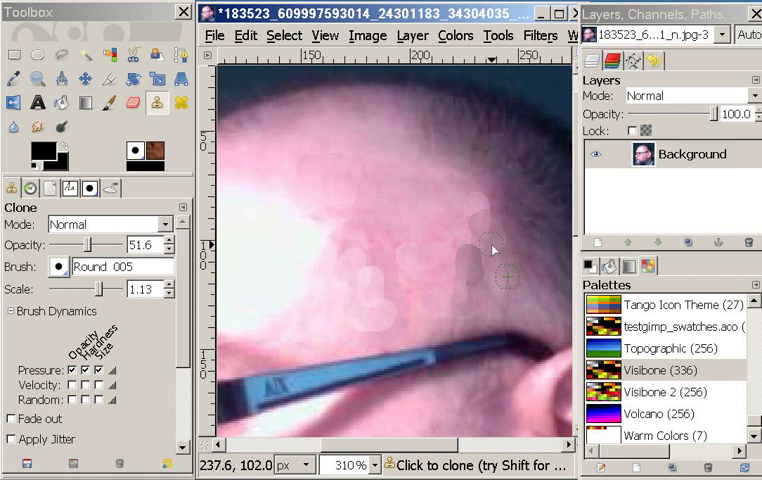
{"action": "mouse_move", "coordinate": [280, 305]}
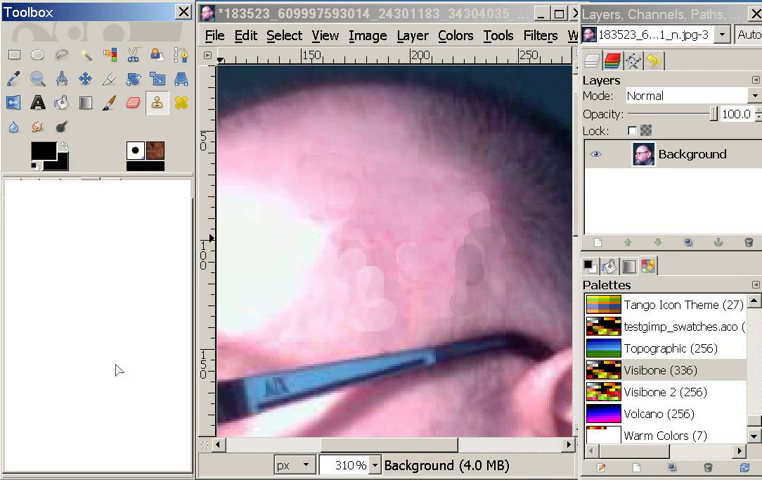
{"action": "mouse_move", "coordinate": [340, 318]}
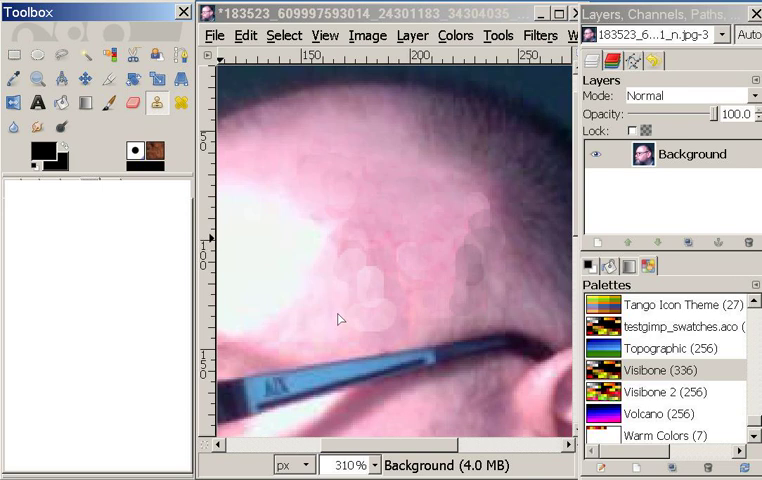
{"action": "mouse_move", "coordinate": [359, 271]}
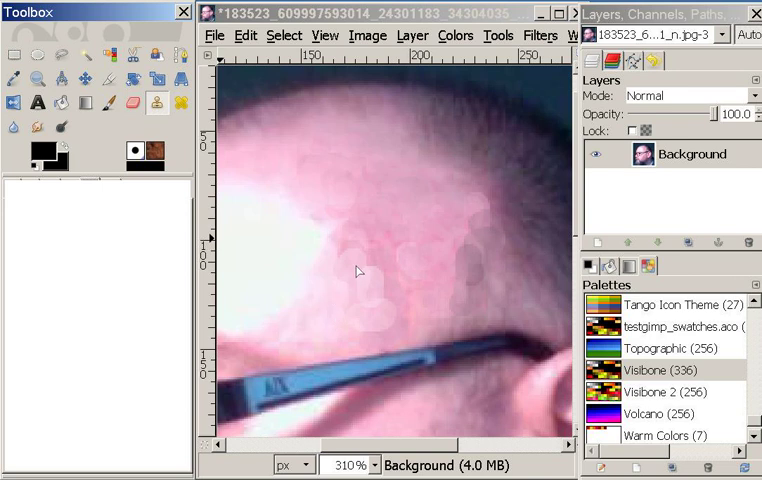
{"action": "mouse_move", "coordinate": [393, 209]}
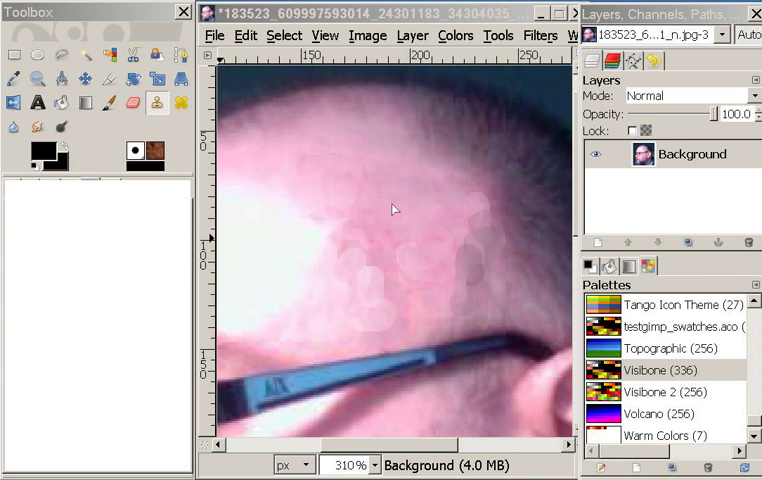
{"action": "mouse_move", "coordinate": [393, 226]}
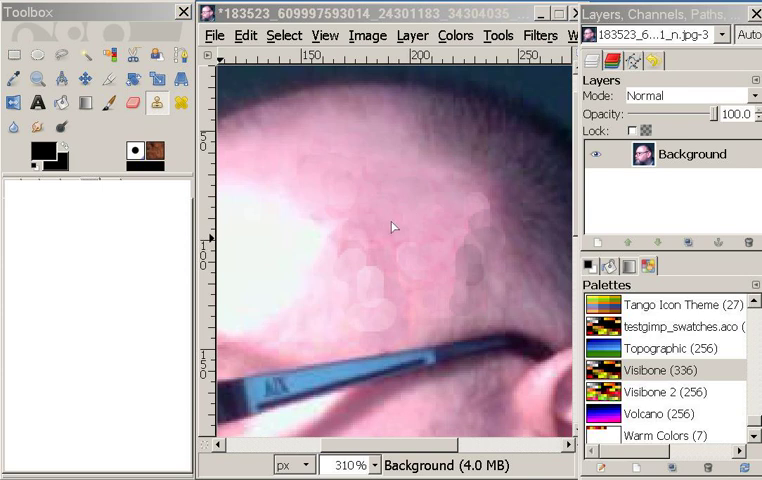
{"action": "mouse_move", "coordinate": [391, 231]}
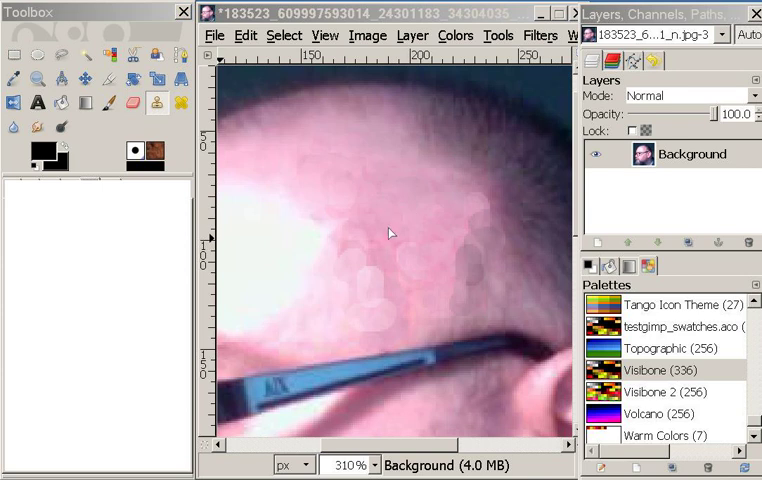
{"action": "mouse_move", "coordinate": [362, 288]}
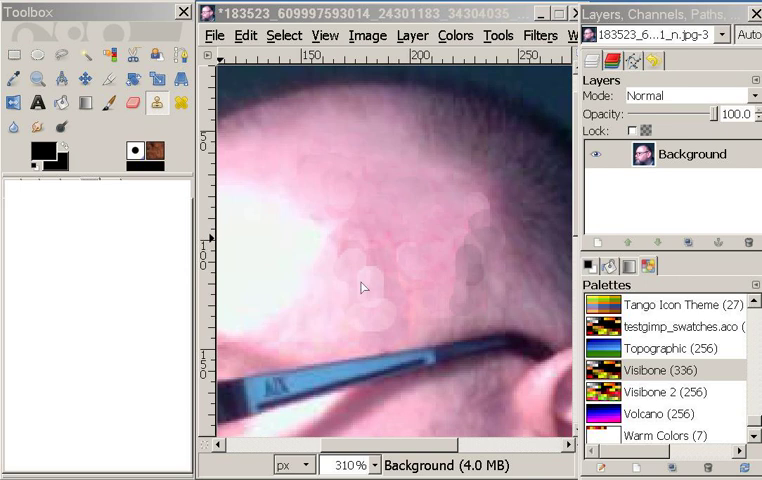
{"action": "mouse_move", "coordinate": [390, 228]}
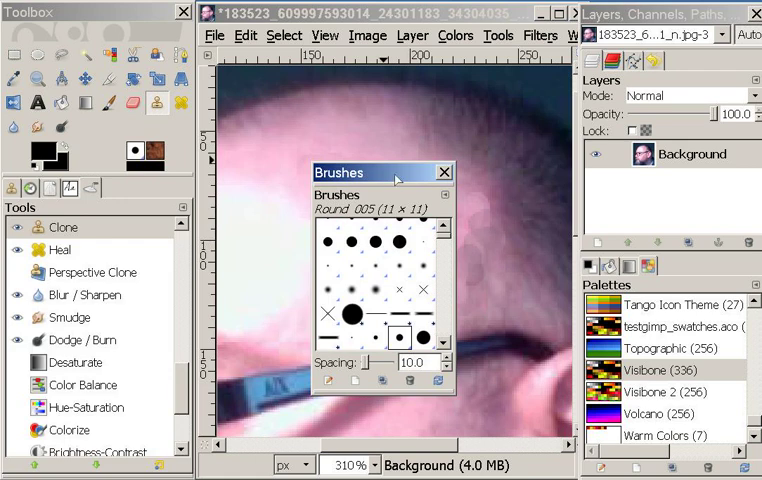
Step: Drag the floating Brushes window out of the way
{"action": "left_click_drag", "start_coordinate": [380, 172], "coordinate": [302, 167]}
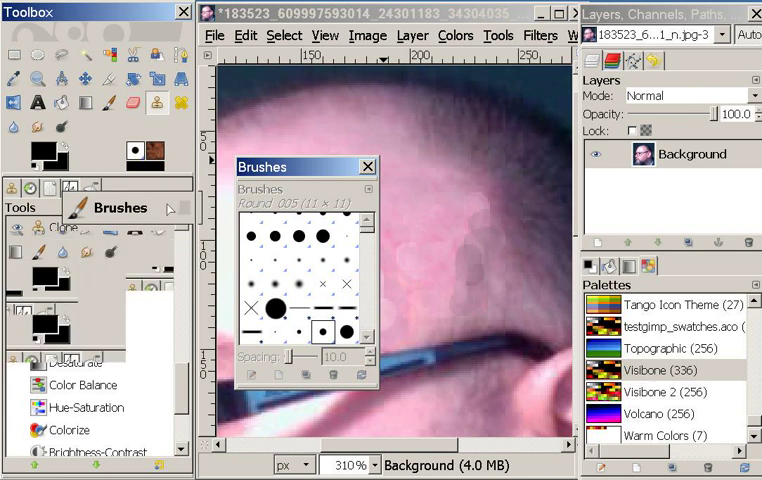
{"action": "mouse_move", "coordinate": [155, 213]}
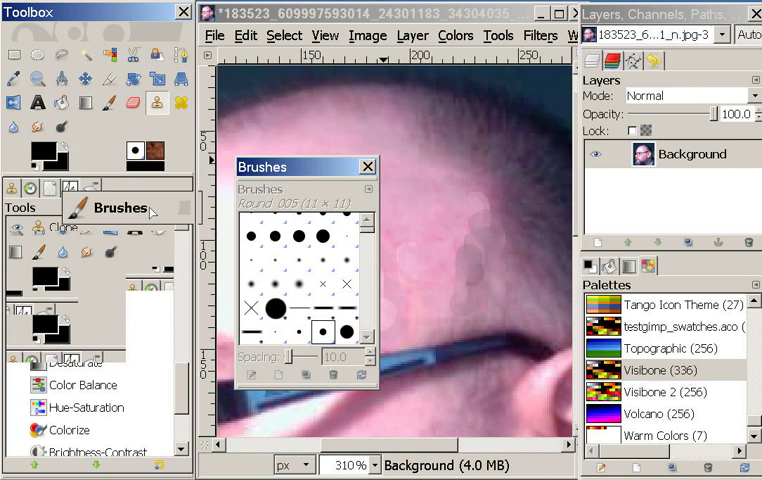
{"action": "mouse_move", "coordinate": [150, 220]}
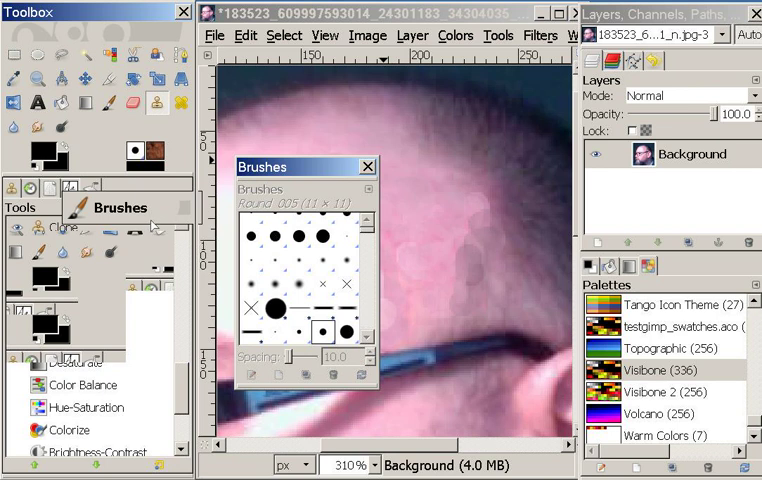
{"action": "mouse_move", "coordinate": [148, 220]}
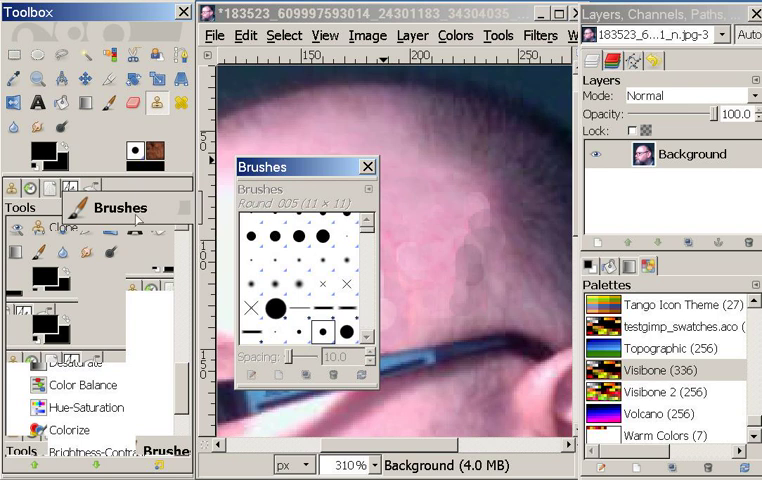
Step: Switch the clone brush to Round middle soft at scale 0.21 and reclone the forehead
{"action": "left_click", "coordinate": [367, 165]}
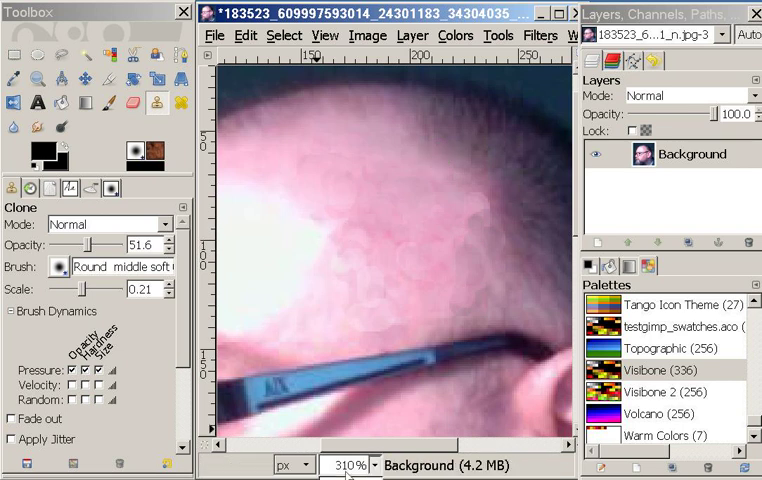
Step: Revert the zoom to show the whole retouched portrait at about 128%
{"action": "left_click", "coordinate": [324, 35]}
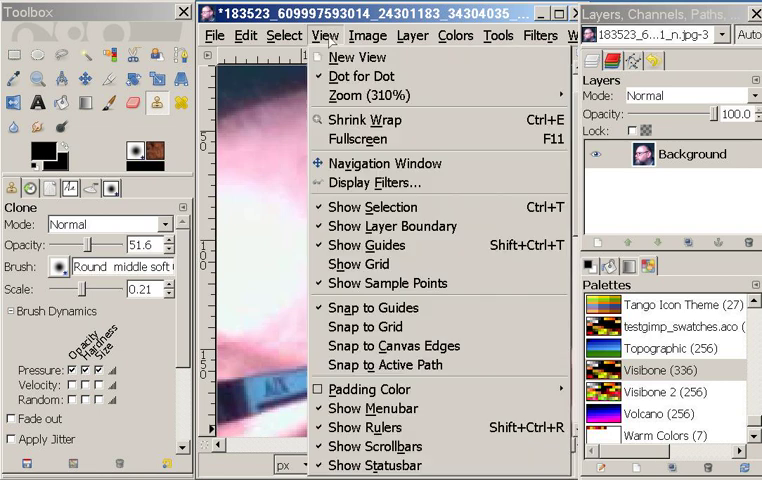
{"action": "mouse_move", "coordinate": [377, 182]}
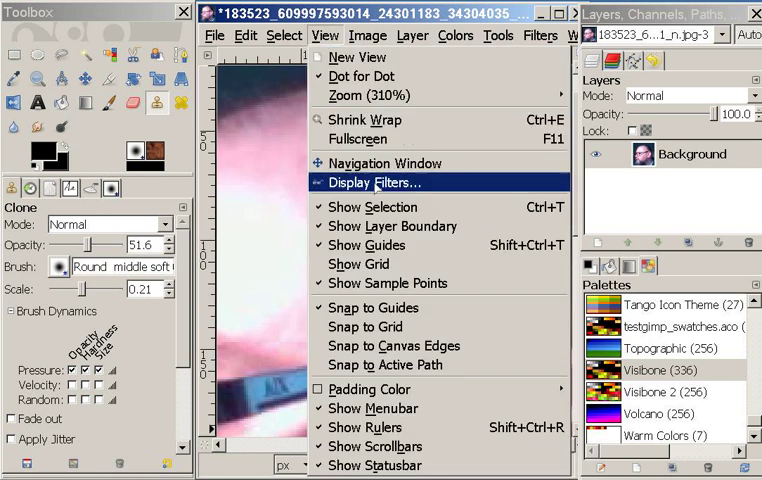
{"action": "mouse_move", "coordinate": [358, 95]}
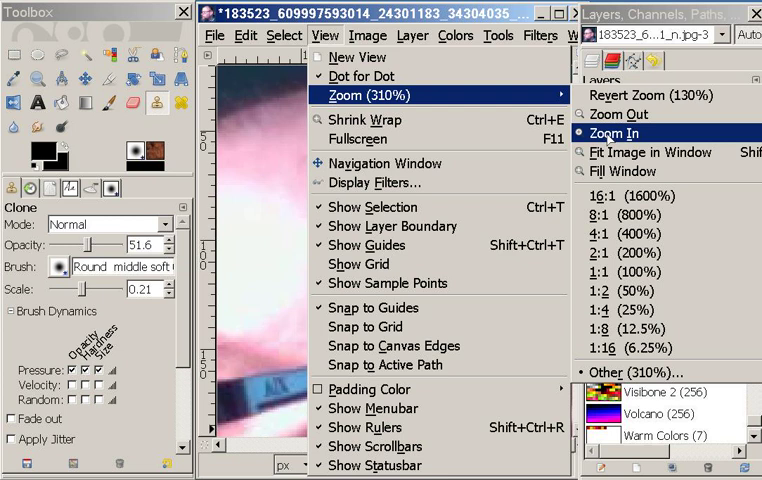
{"action": "left_click", "coordinate": [649, 152]}
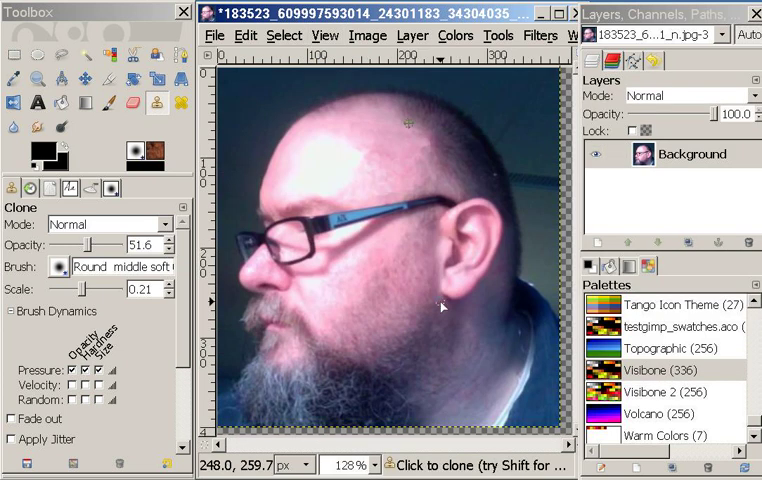
{"action": "mouse_move", "coordinate": [410, 325]}
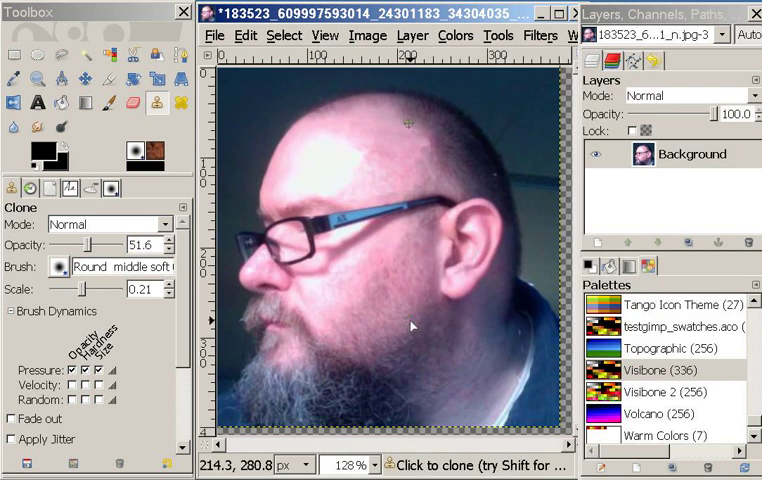
{"action": "mouse_move", "coordinate": [393, 321]}
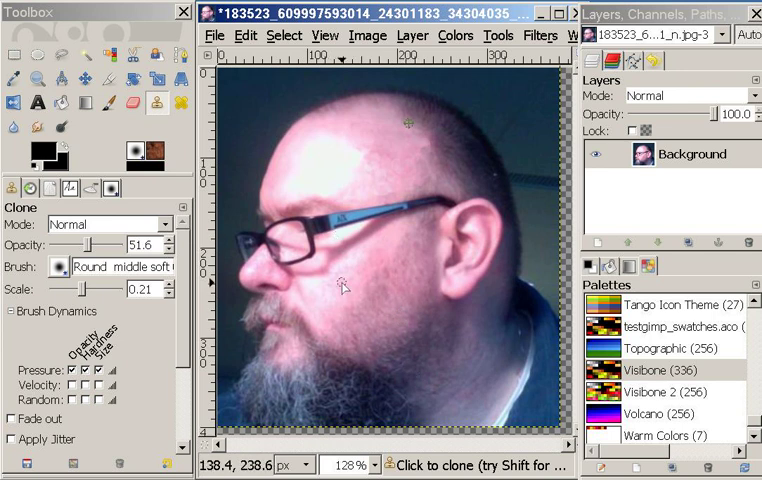
{"action": "mouse_move", "coordinate": [412, 351]}
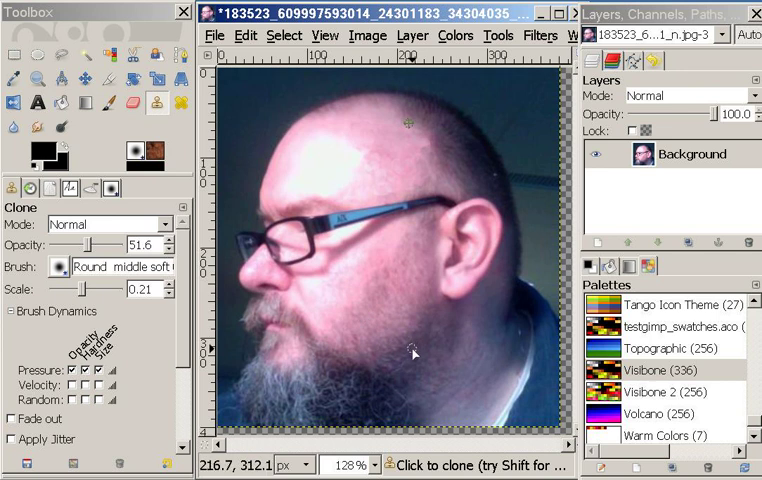
{"action": "mouse_move", "coordinate": [258, 103]}
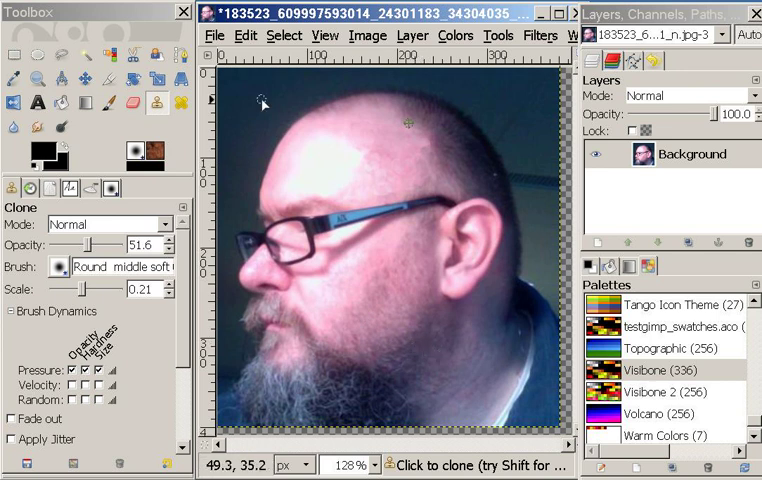
Step: Switch from the clone tool to the Move tool
{"action": "left_click", "coordinate": [83, 78]}
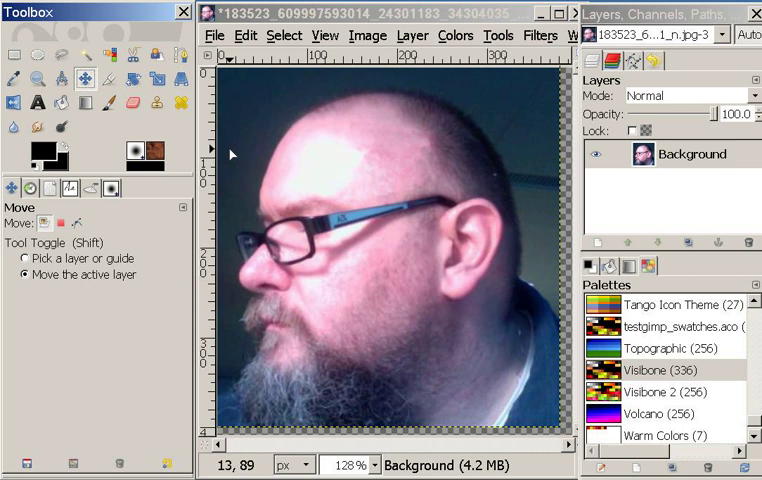
{"action": "mouse_move", "coordinate": [456, 313]}
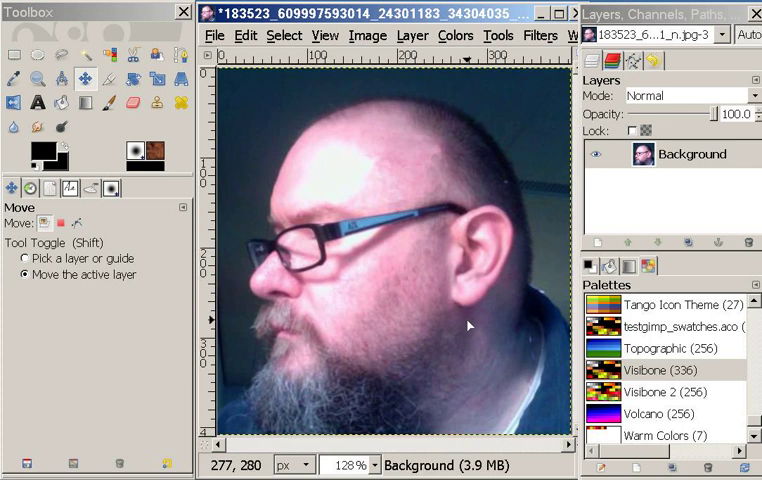
{"action": "mouse_move", "coordinate": [405, 321]}
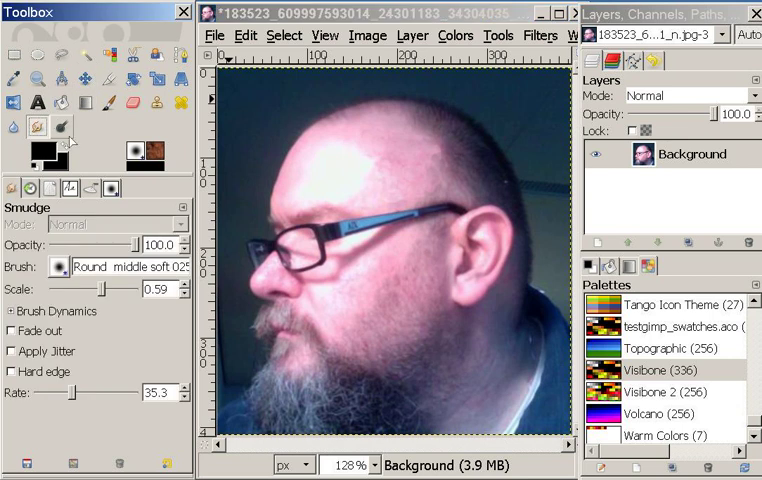
{"action": "mouse_move", "coordinate": [420, 171]}
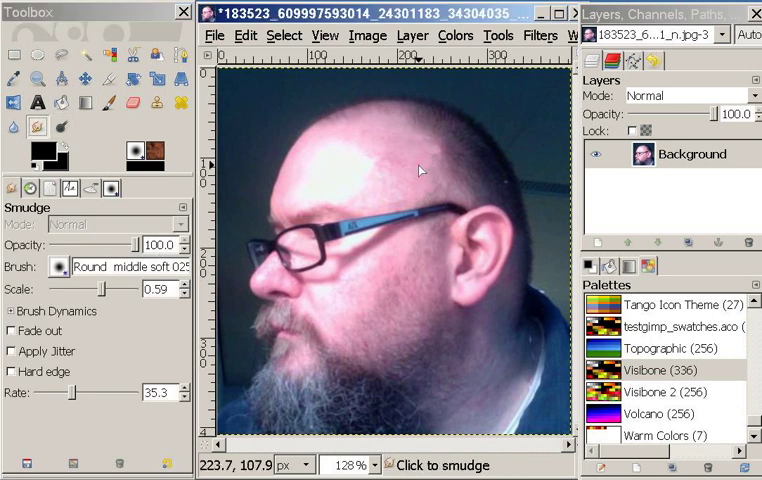
{"action": "mouse_move", "coordinate": [385, 180]}
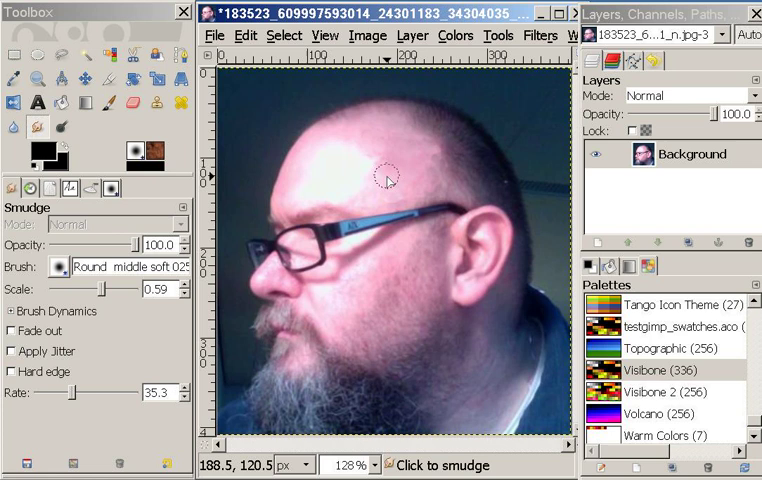
{"action": "mouse_move", "coordinate": [416, 175]}
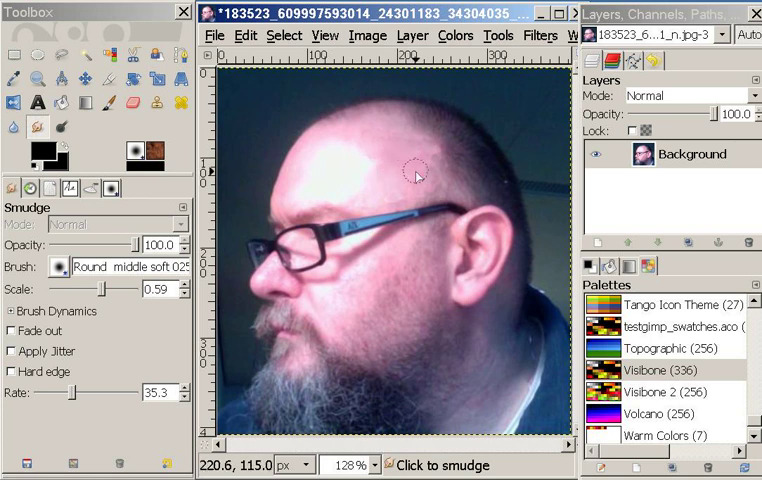
{"action": "mouse_move", "coordinate": [380, 150]}
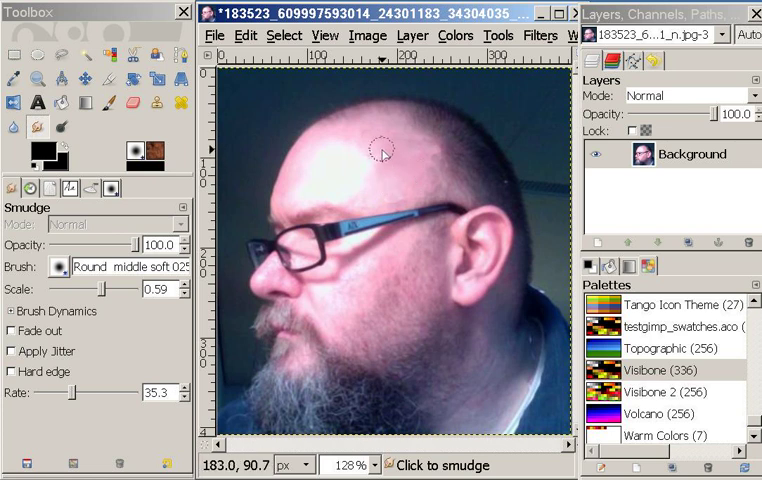
{"action": "mouse_move", "coordinate": [423, 193]}
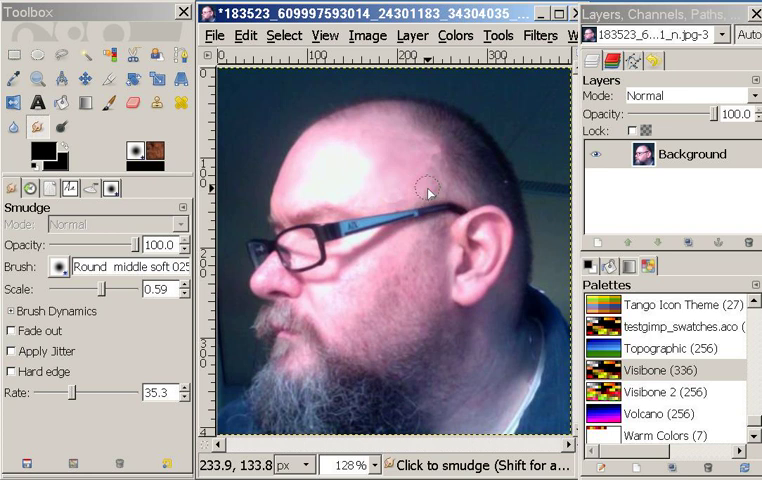
{"action": "mouse_move", "coordinate": [425, 290]}
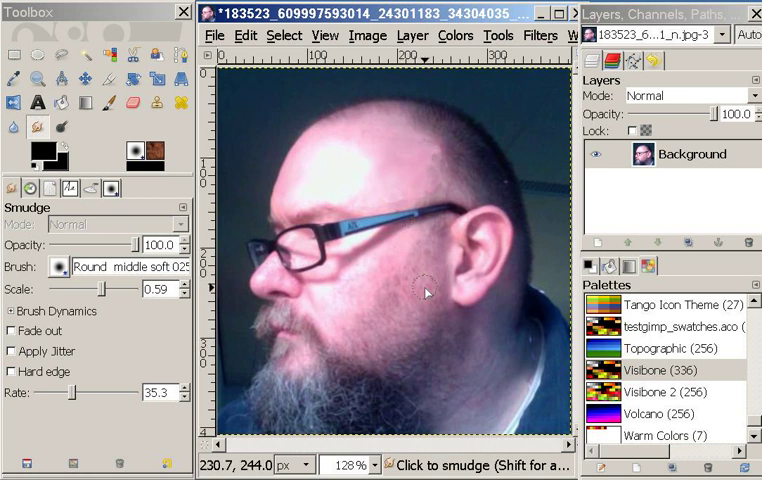
{"action": "mouse_move", "coordinate": [428, 160]}
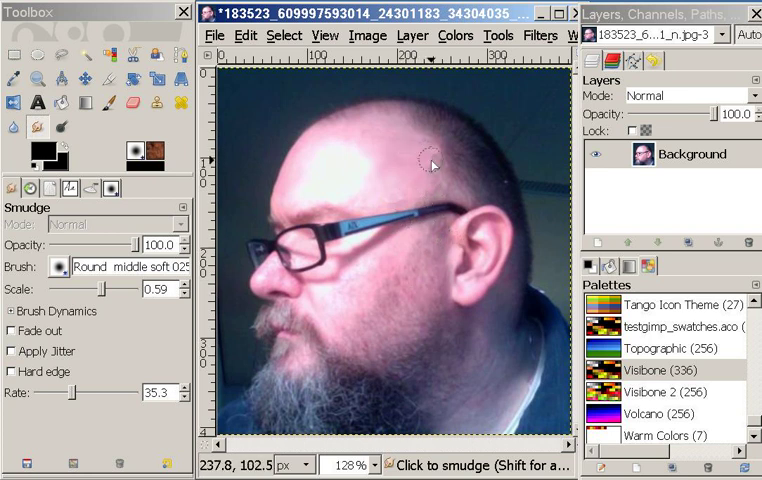
{"action": "mouse_move", "coordinate": [460, 185]}
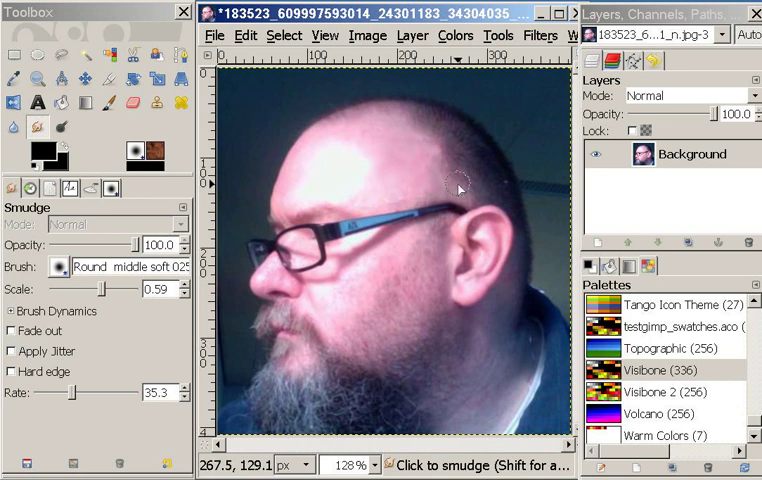
{"action": "mouse_move", "coordinate": [278, 150]}
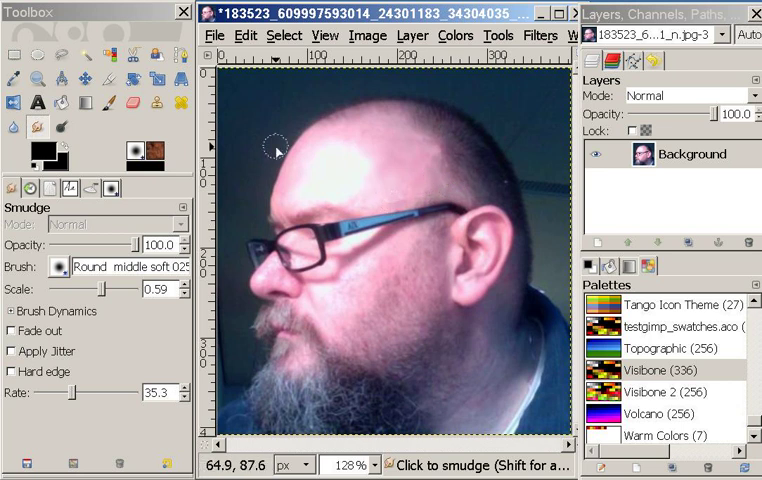
Step: Start Save As for the portrait and browse into the 201103 folder
{"action": "left_click", "coordinate": [214, 35]}
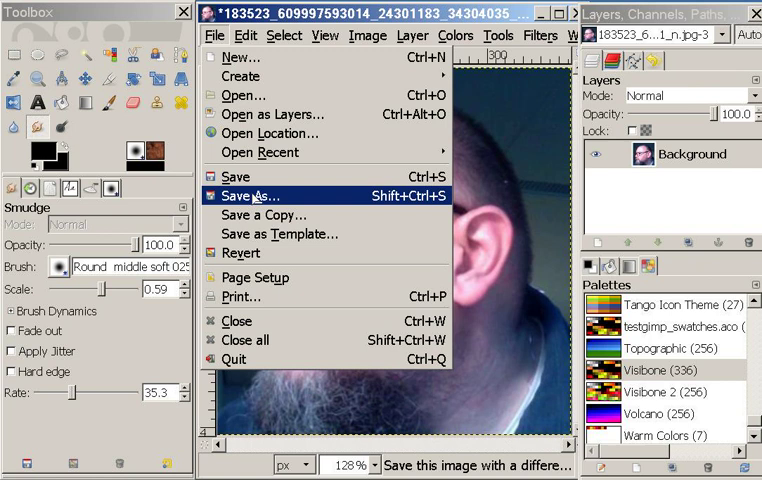
{"action": "mouse_move", "coordinate": [243, 175]}
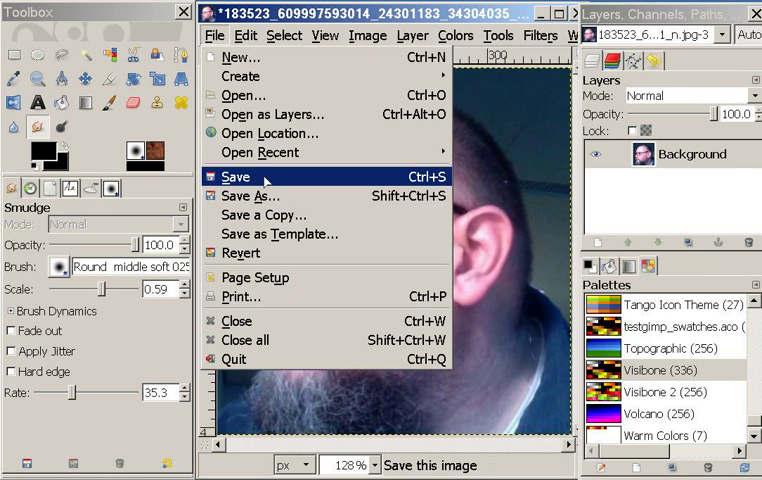
{"action": "left_click", "coordinate": [249, 196]}
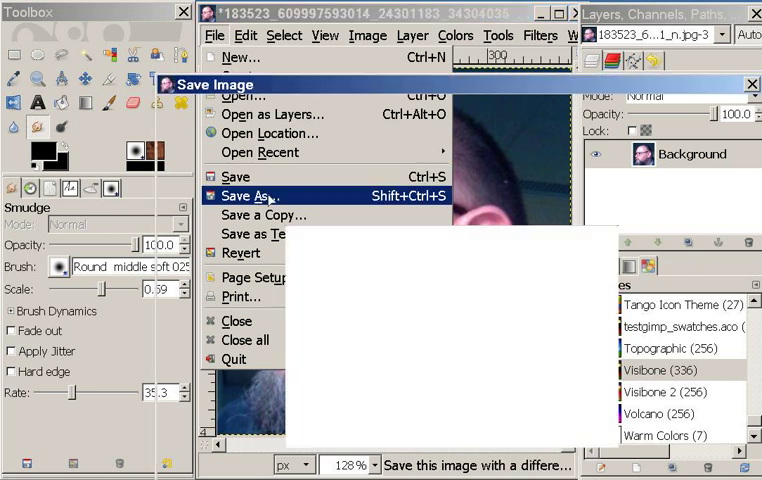
{"action": "left_click", "coordinate": [248, 195]}
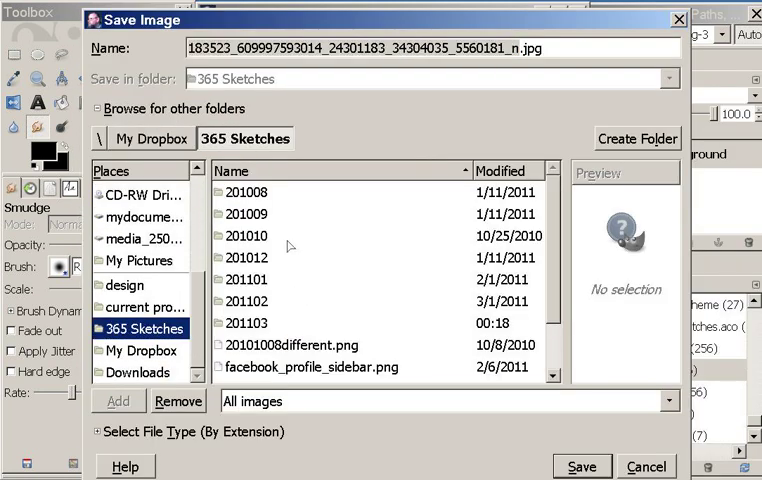
{"action": "double_click", "coordinate": [253, 322]}
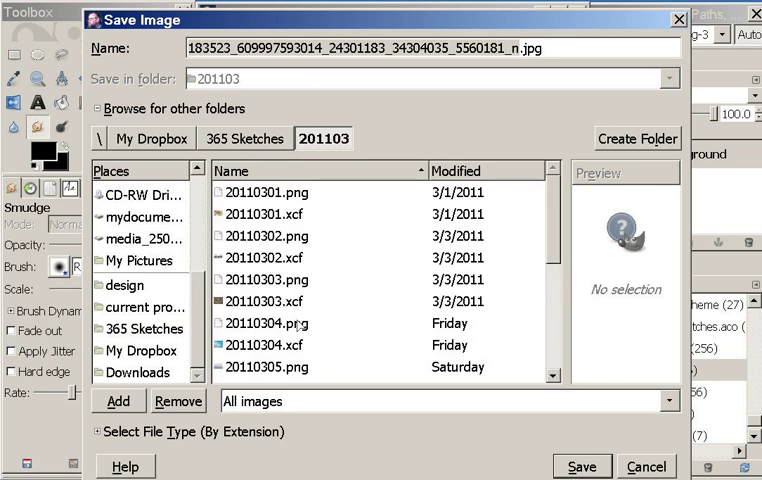
{"action": "mouse_move", "coordinate": [556, 240]}
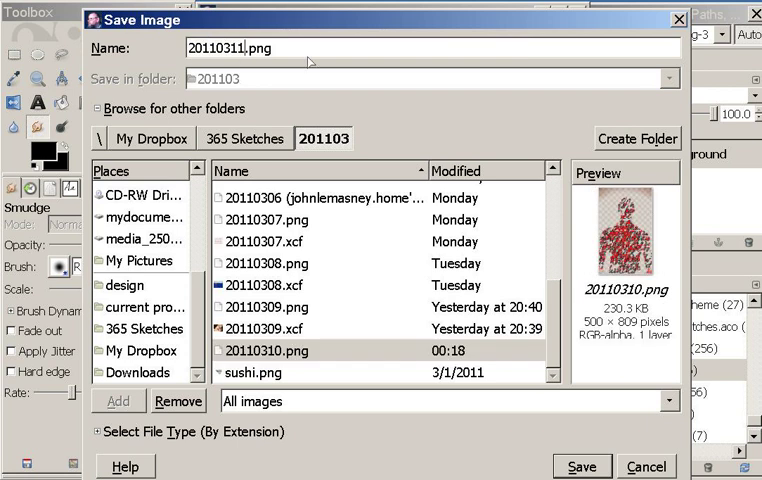
{"action": "mouse_move", "coordinate": [333, 159]}
{"action": "type", "text": "xcf"}
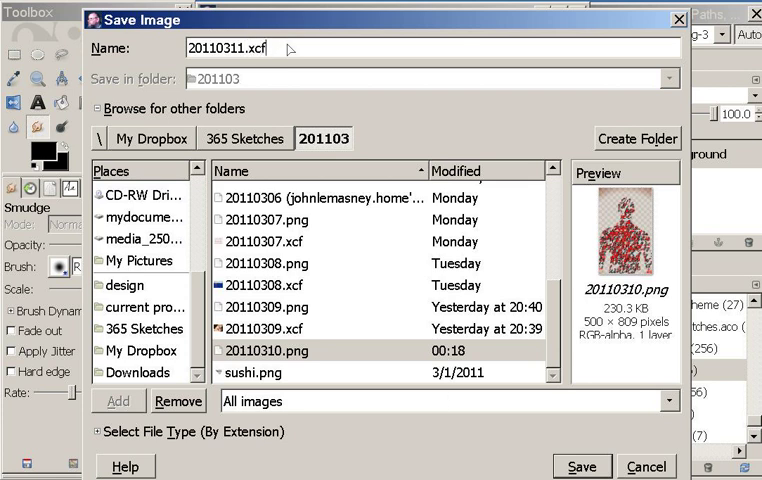
{"action": "mouse_move", "coordinate": [393, 28]}
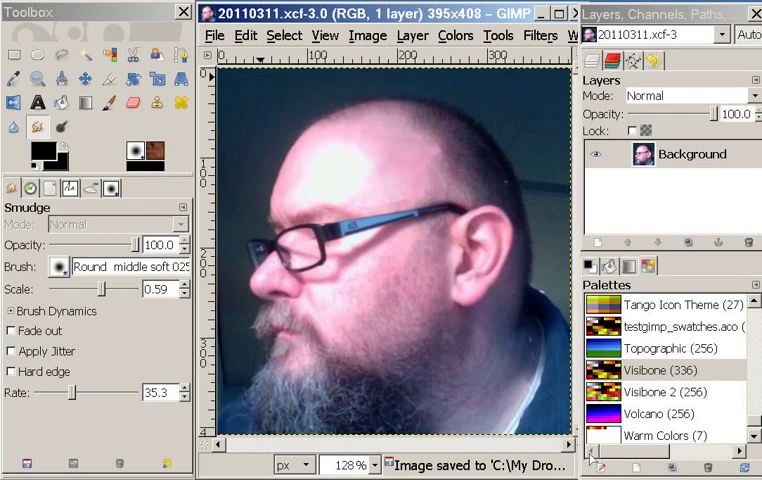
Step: Save a copy named 20110311.png in the 201103 folder
{"action": "left_click", "coordinate": [214, 35]}
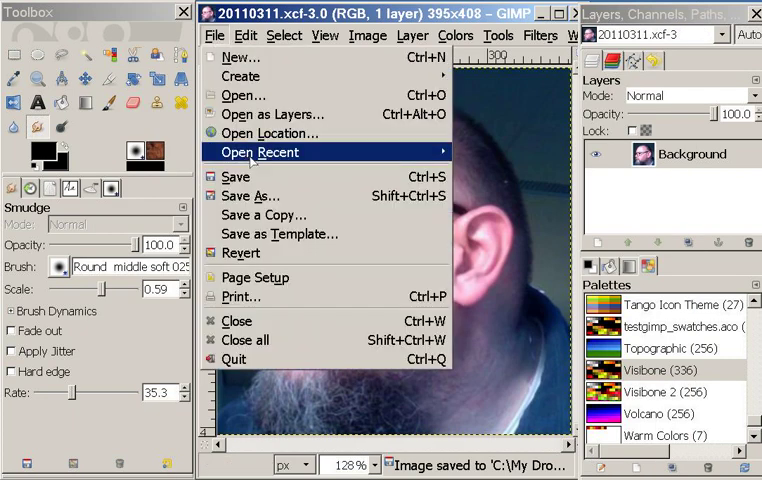
{"action": "mouse_move", "coordinate": [263, 214]}
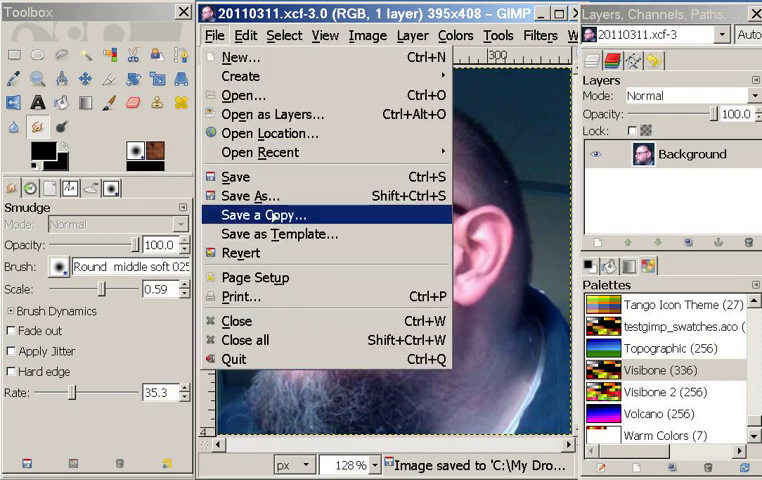
{"action": "left_click", "coordinate": [259, 214]}
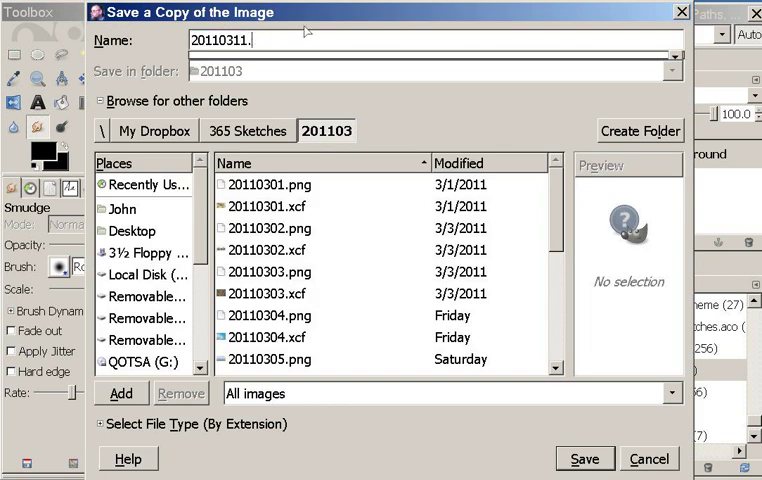
{"action": "type", "text": "png"}
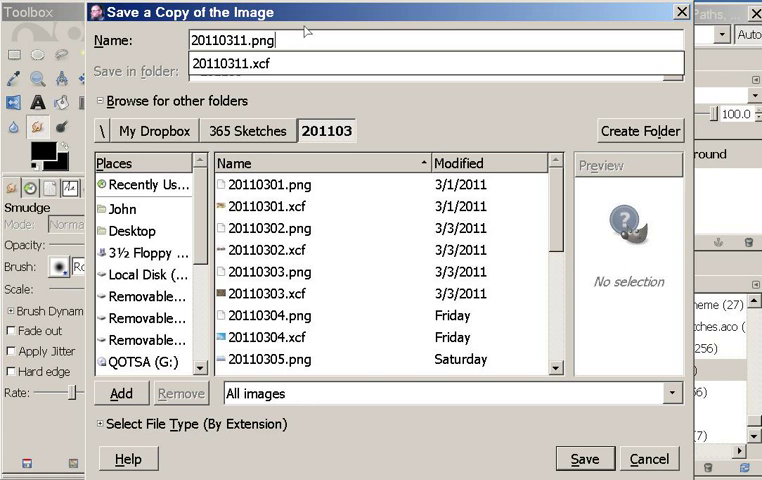
{"action": "mouse_move", "coordinate": [334, 311]}
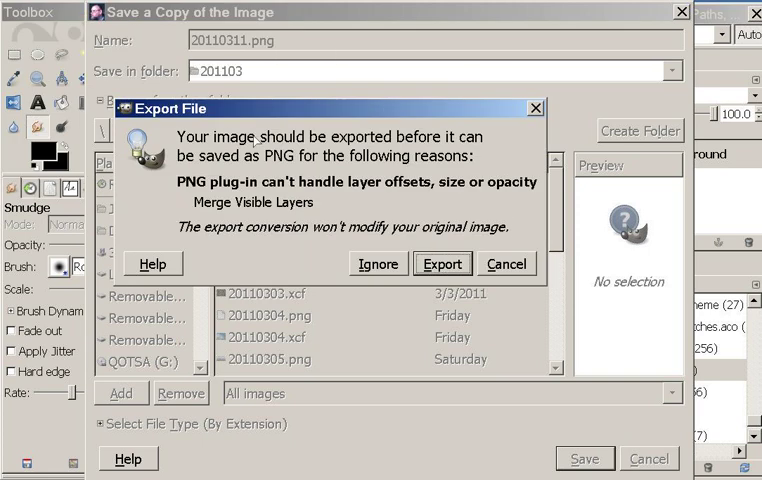
{"action": "mouse_move", "coordinate": [397, 216]}
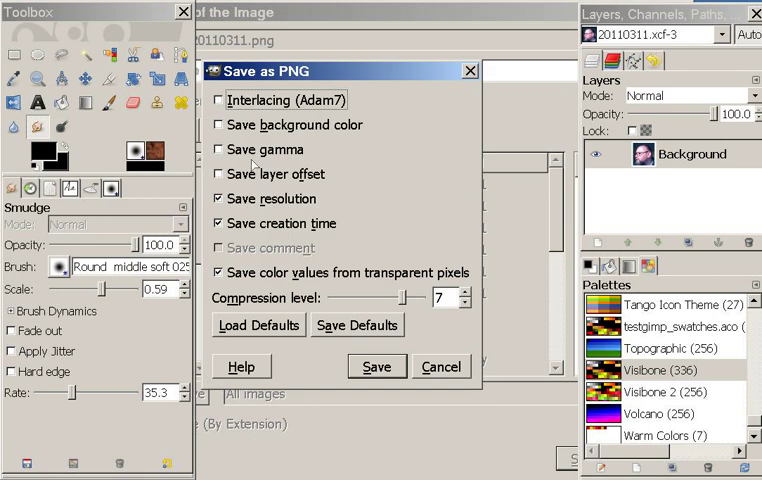
{"action": "mouse_move", "coordinate": [337, 340]}
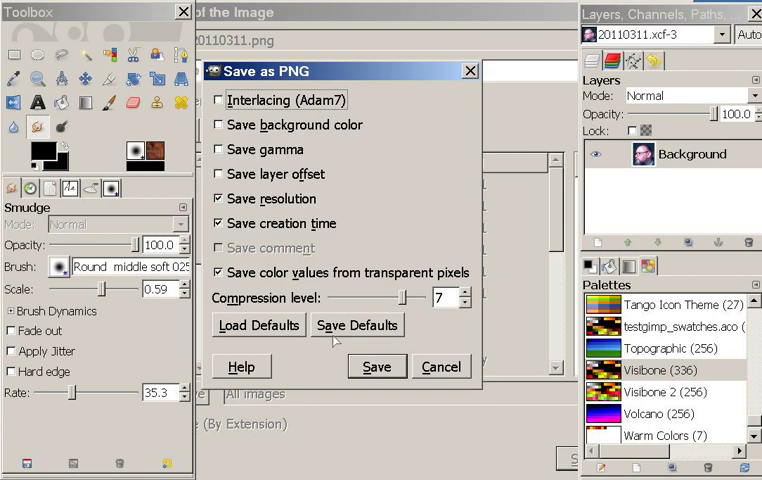